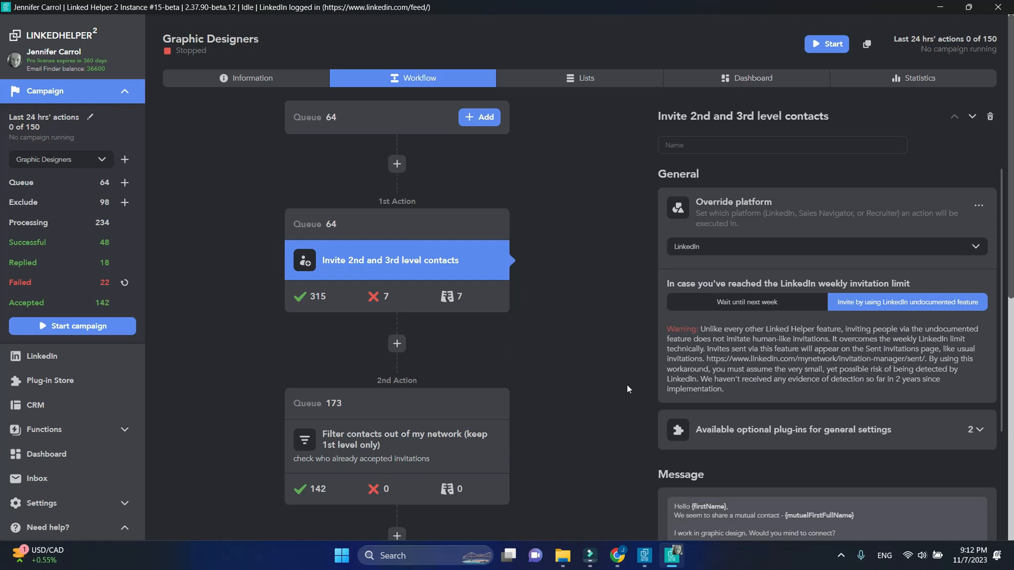
Insert a 'Send person to external CRM' action for HubSpot after the invitation step.
scroll("down", 3)
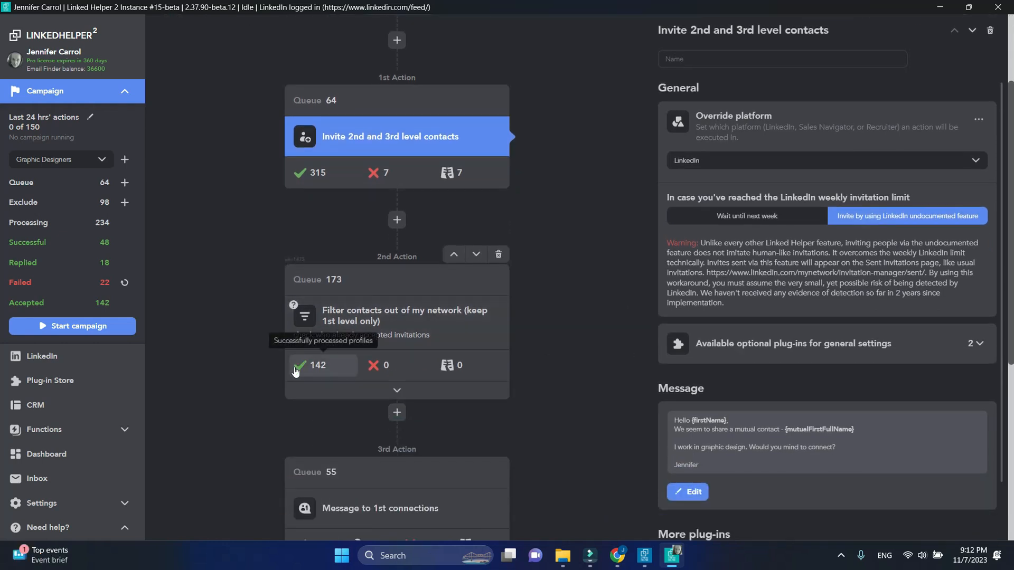
scroll("down", 3)
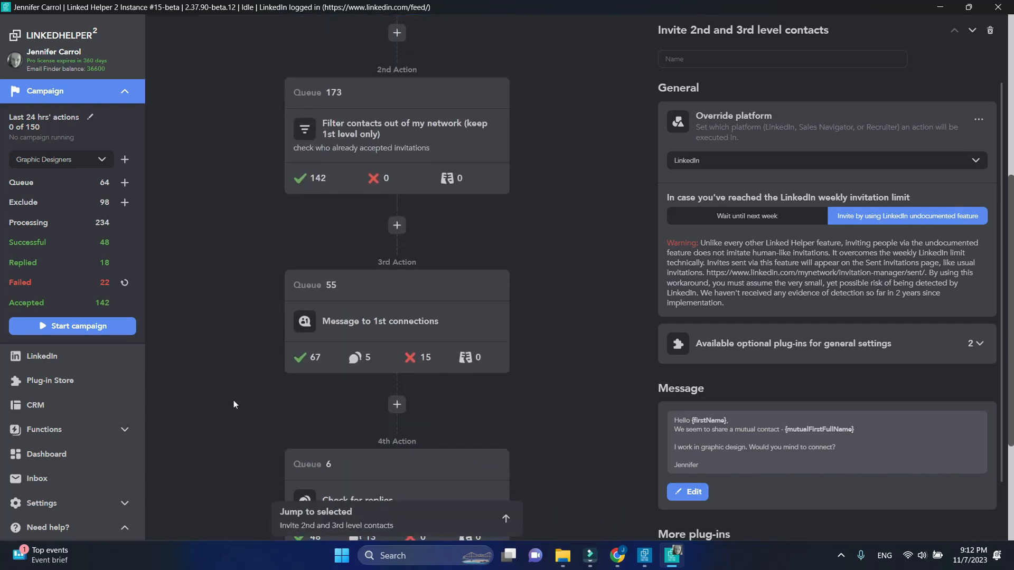
scroll("down", 3)
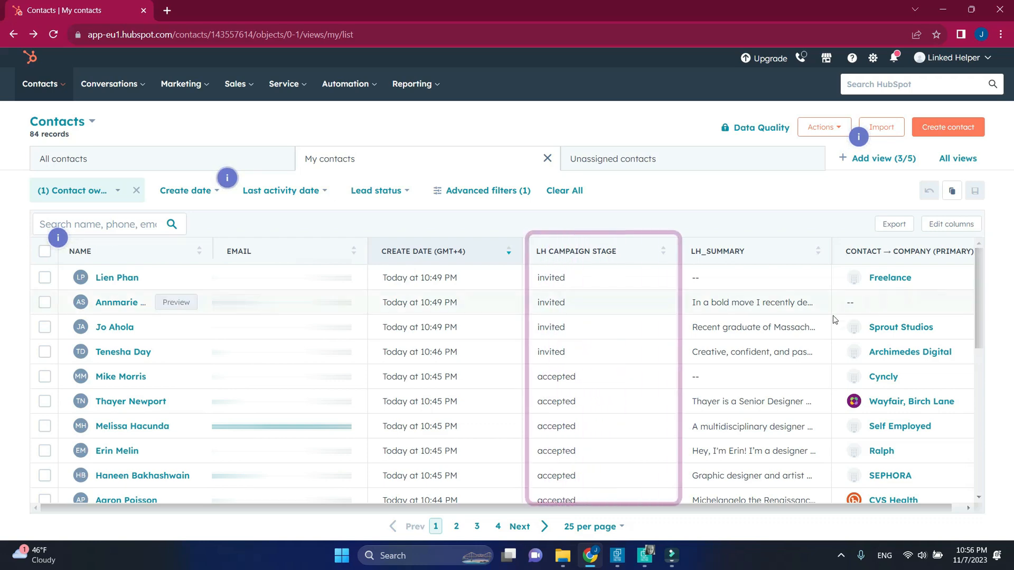
scroll("down", 3)
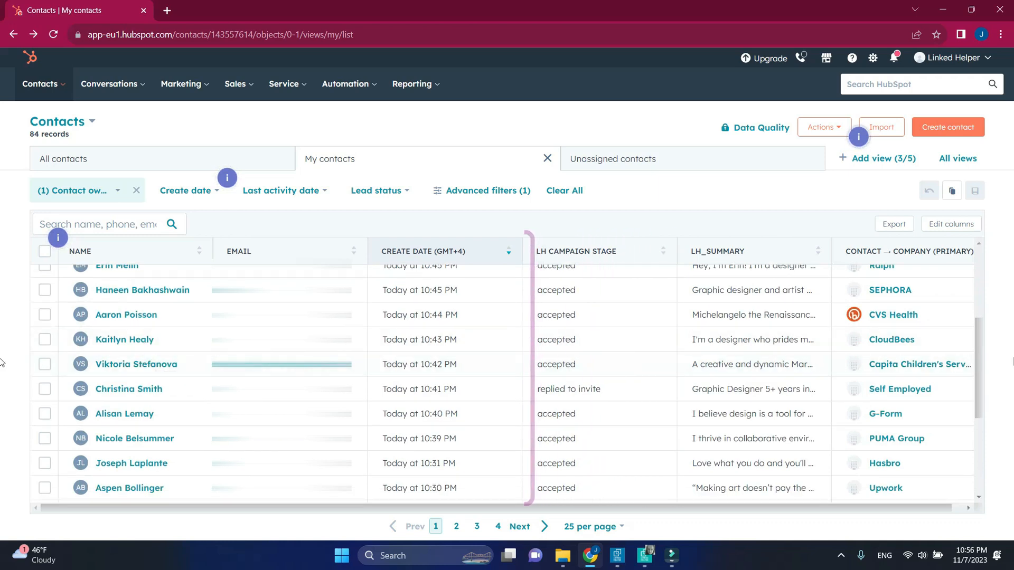
scroll("down", 3)
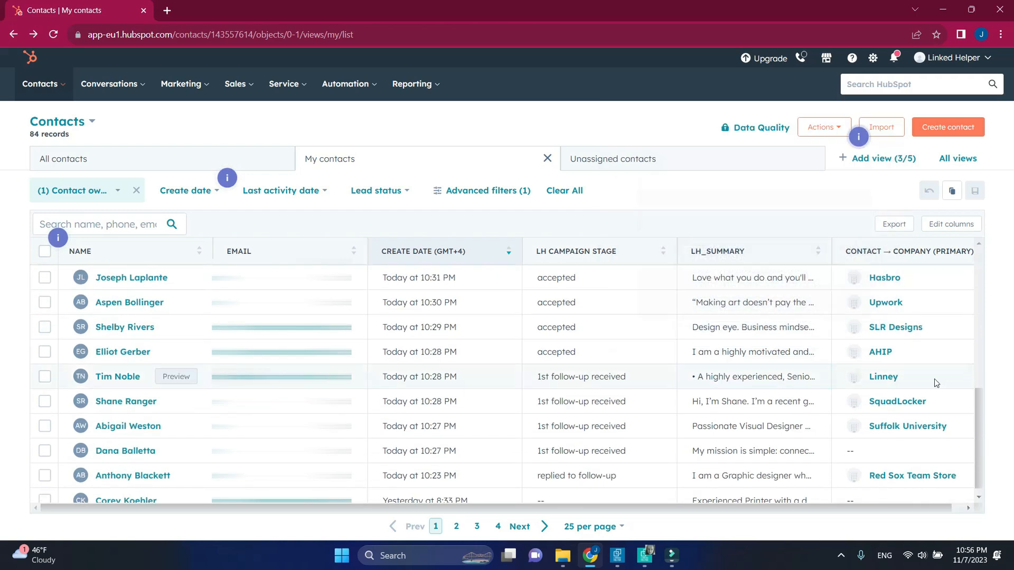
mouse_move(936, 365)
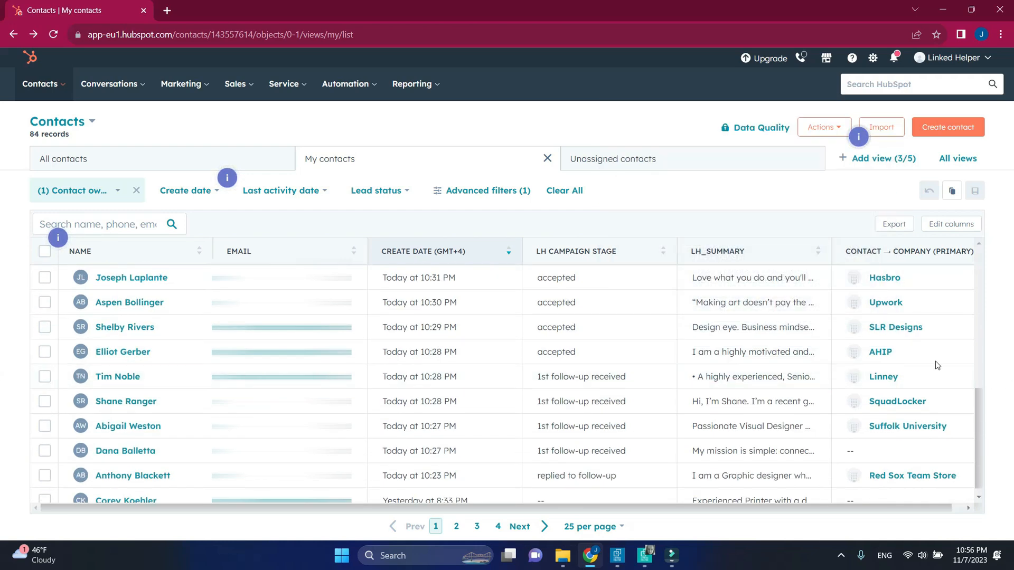
scroll("down", 3)
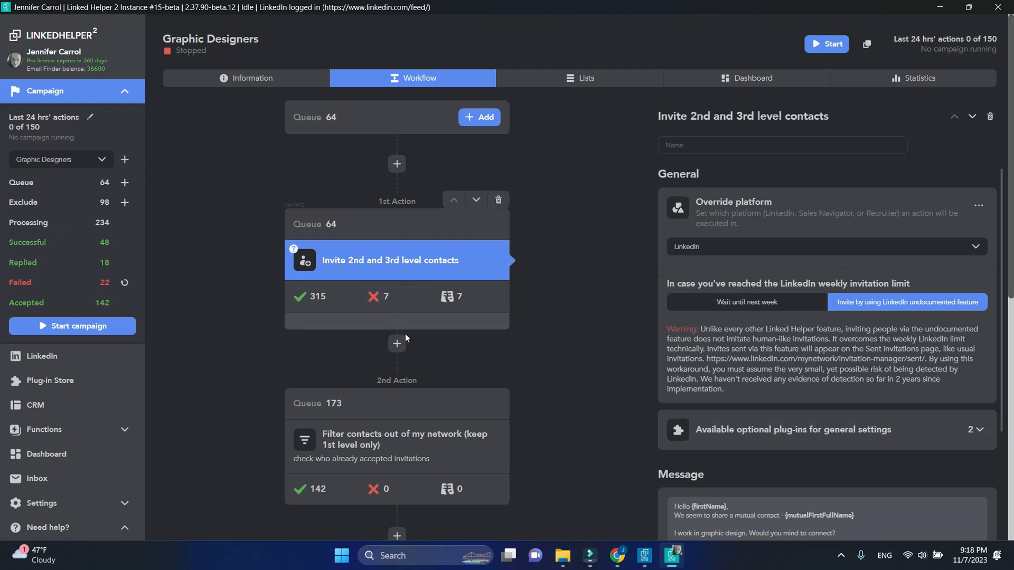
left_click(396, 343)
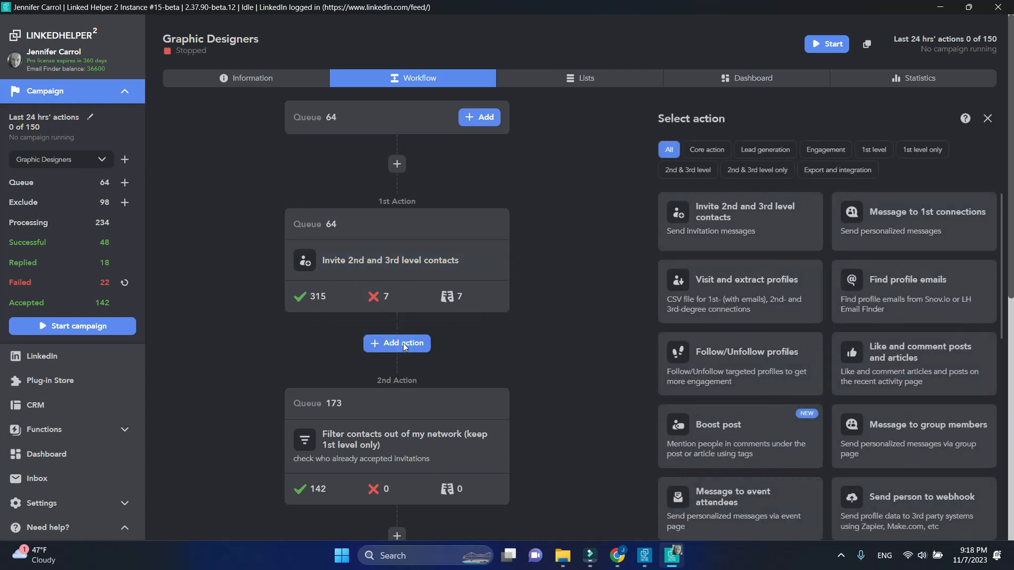
left_click(836, 170)
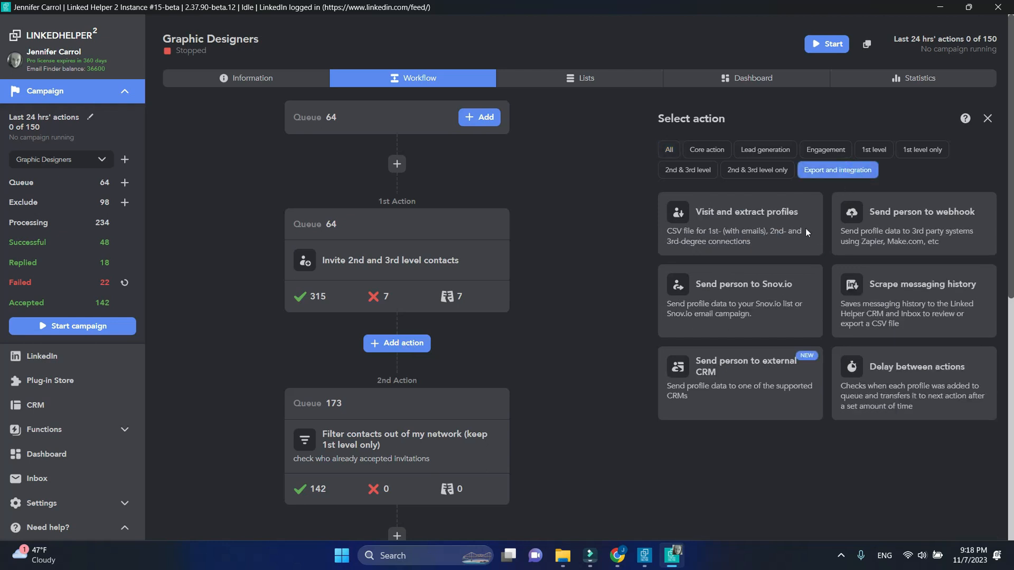
left_click(740, 383)
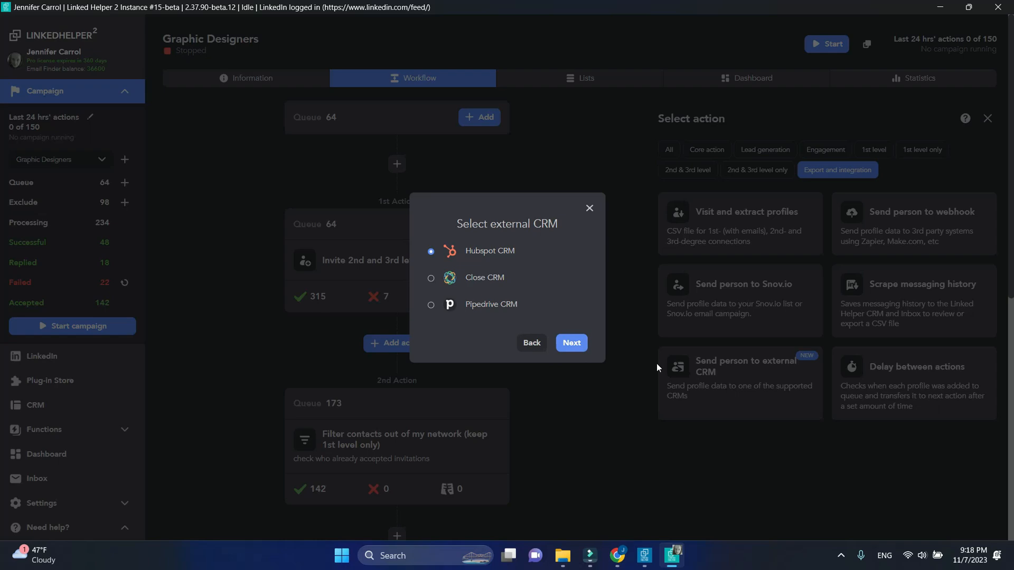
left_click(570, 342)
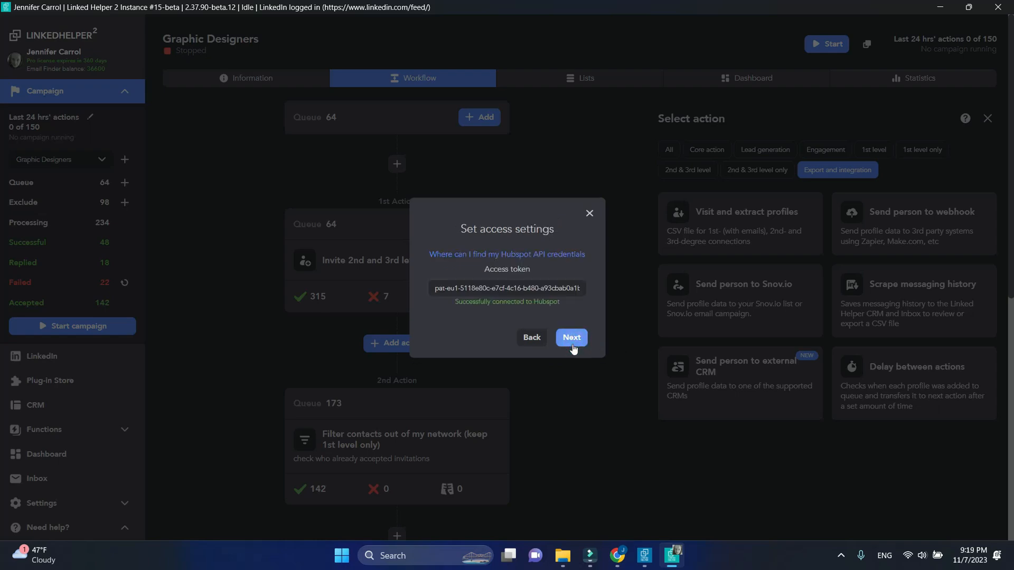
left_click(570, 337)
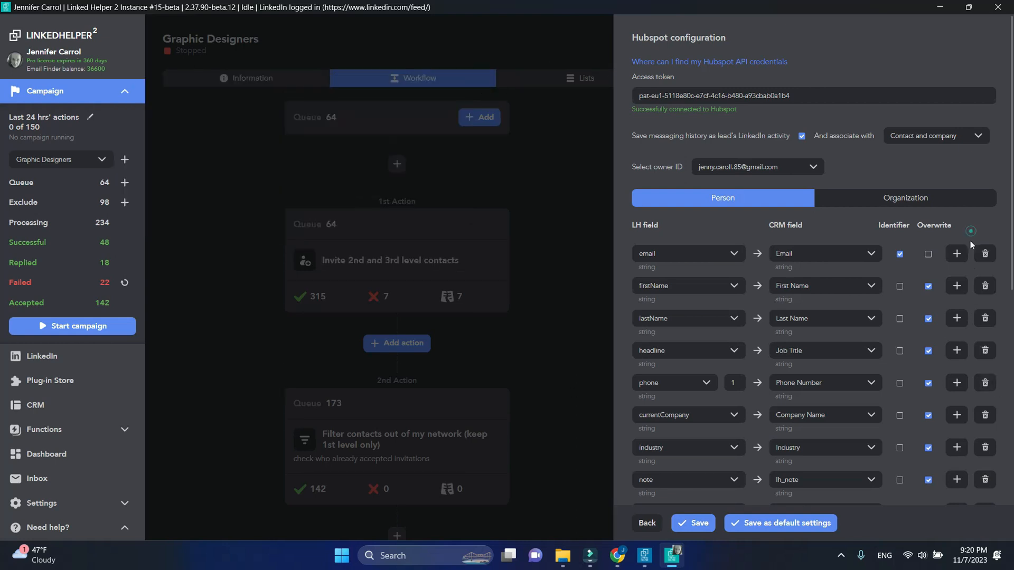
Append a mapping row to the HubSpot field list and set its LH field to CONSTANT_VALUE.
left_click(928, 253)
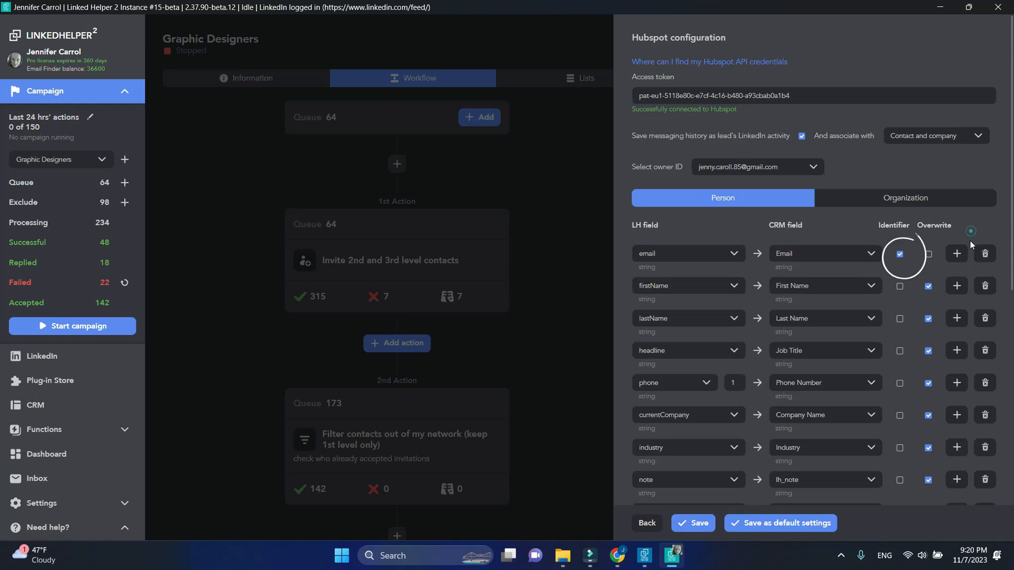
scroll("down", 3)
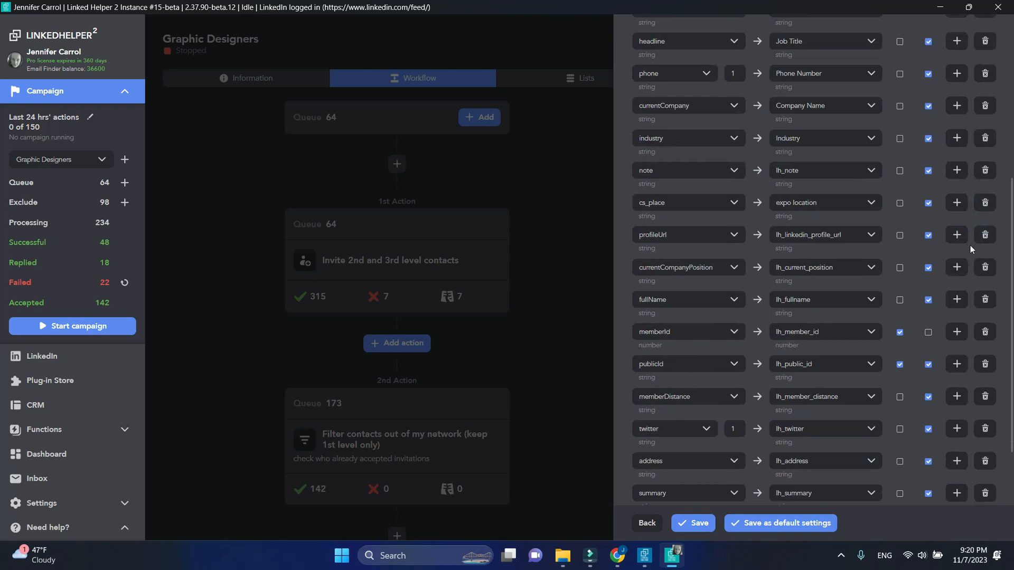
mouse_move(3, 331)
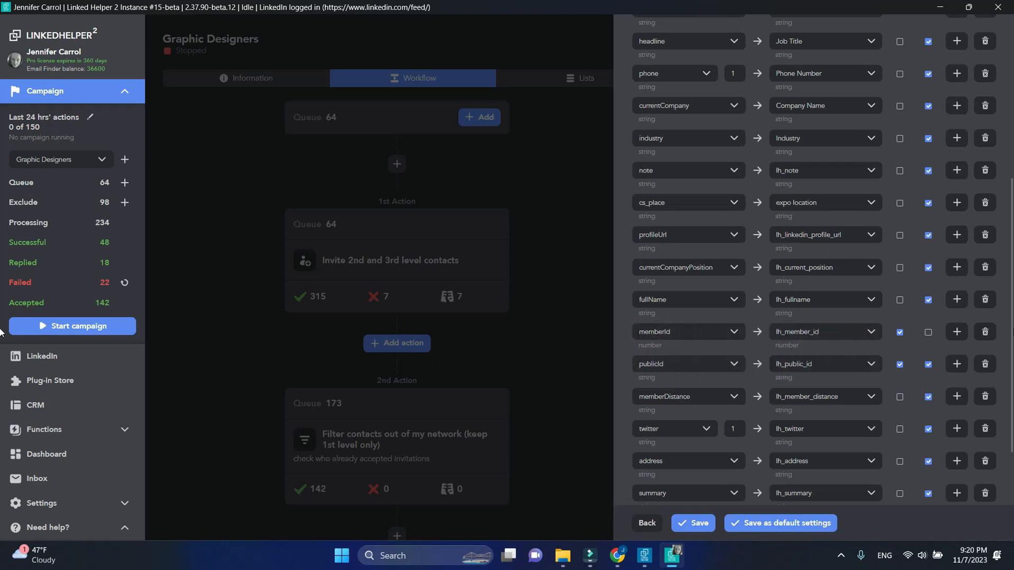
scroll("down", 3)
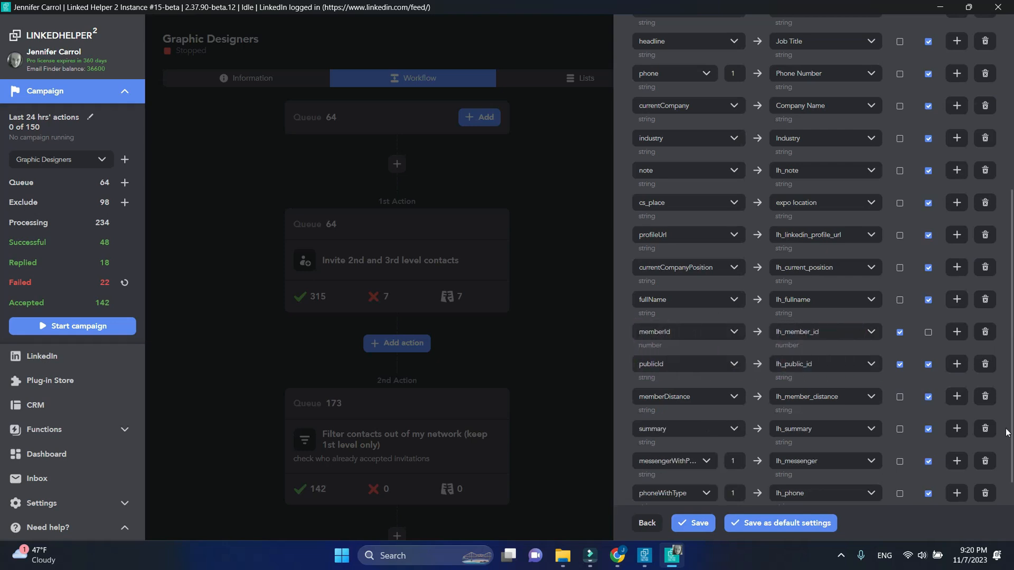
scroll("down", 3)
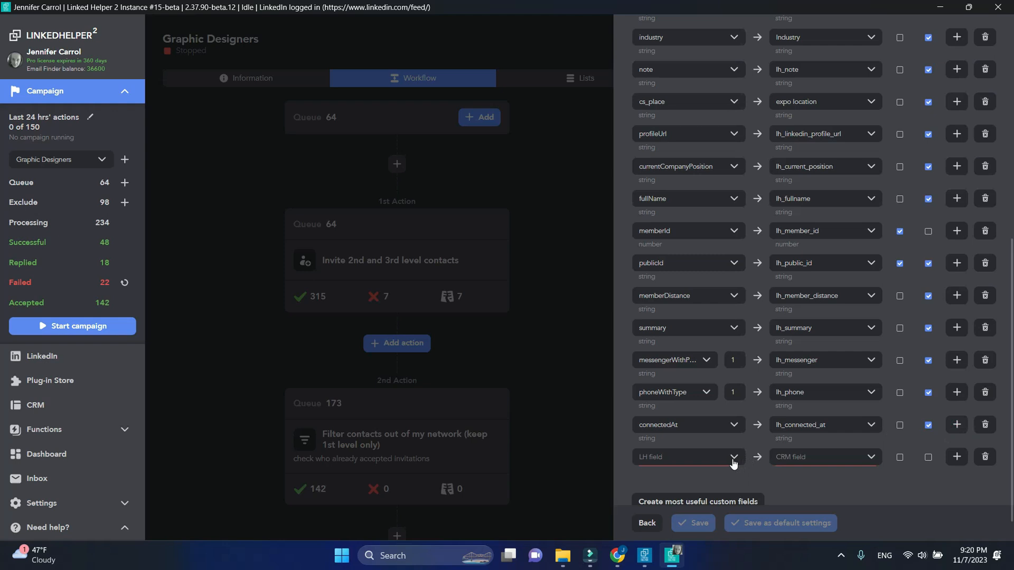
left_click(688, 458)
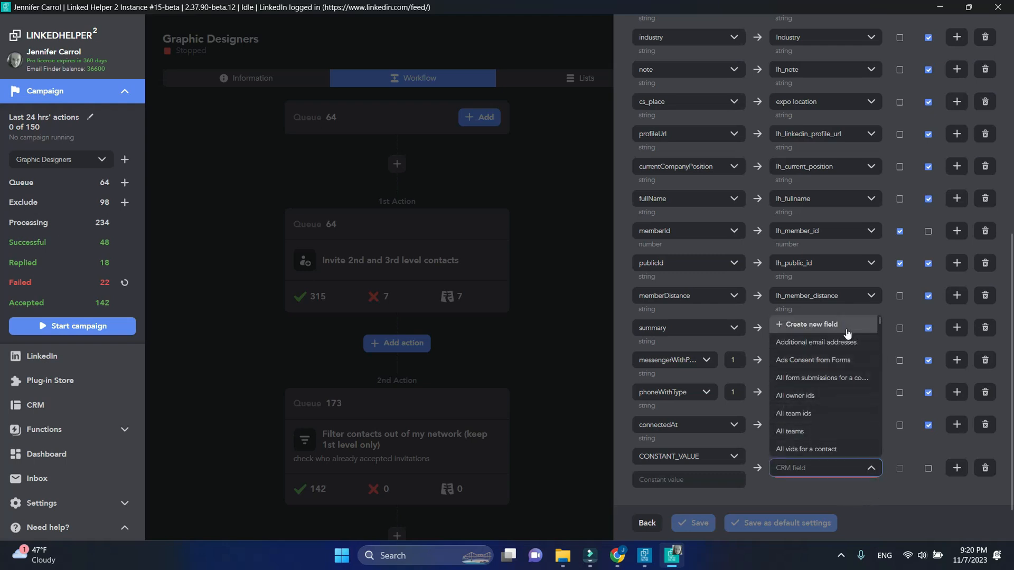
Create HubSpot field lh_campaign_status labelled 'LH campaign stage' in the Contact information group.
left_click(808, 324)
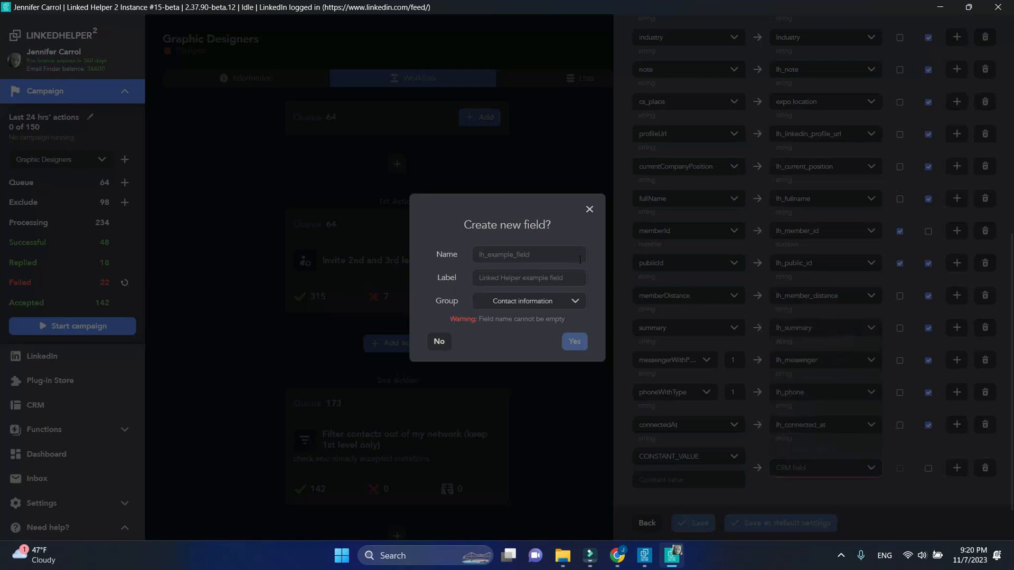
left_click(528, 254)
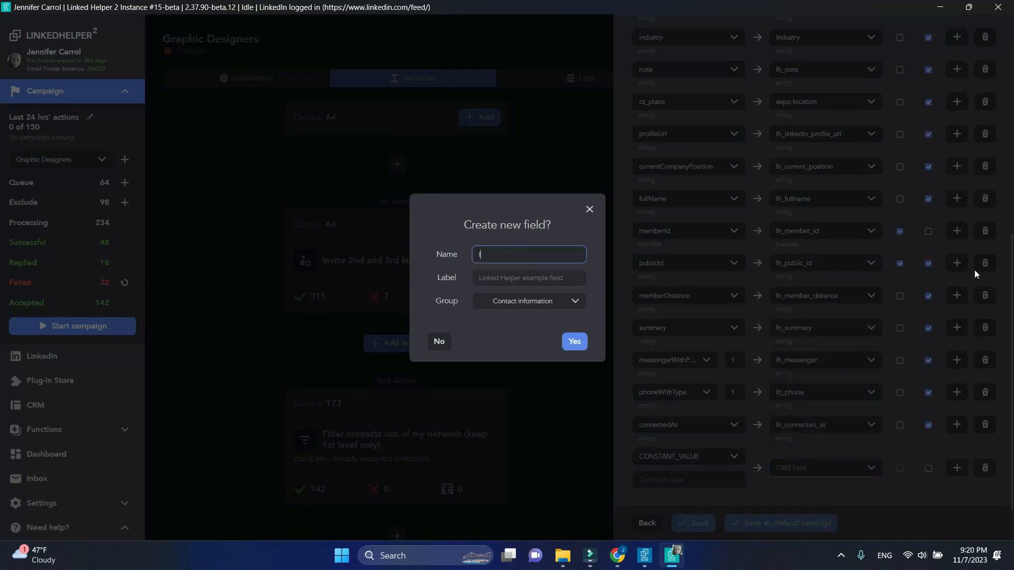
type("lh_campaign_status")
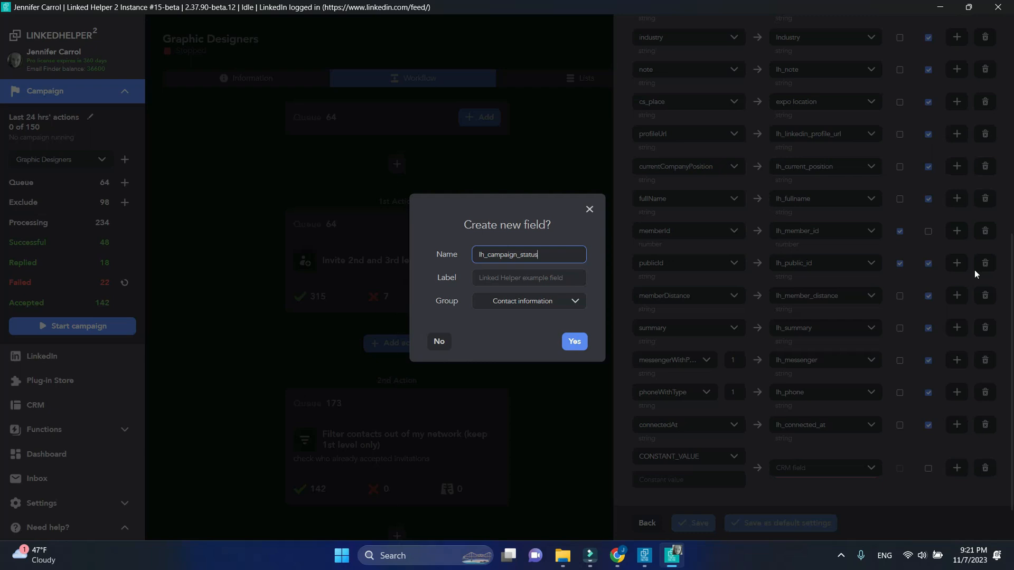
left_click(528, 278)
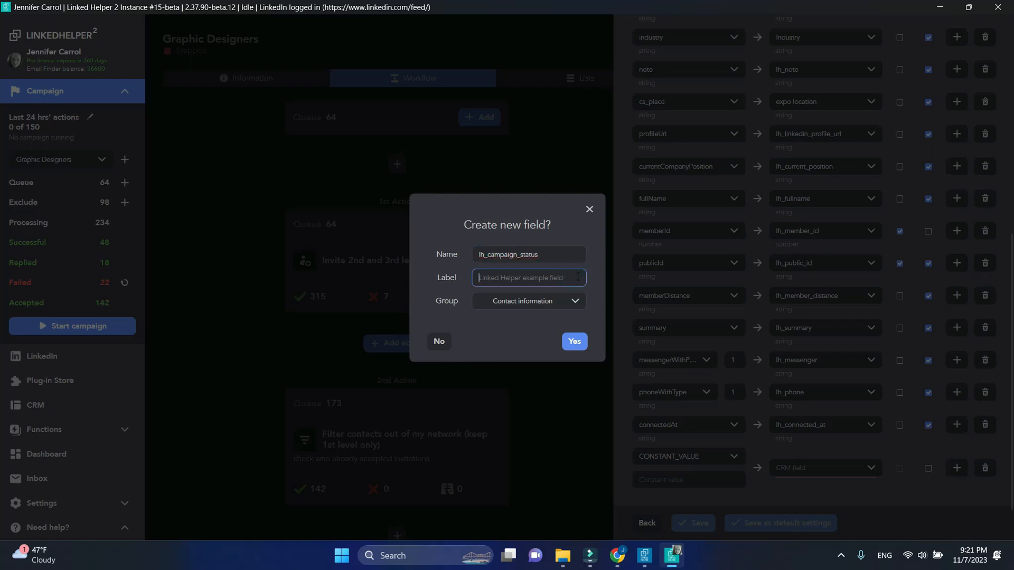
type("LH campaign stage")
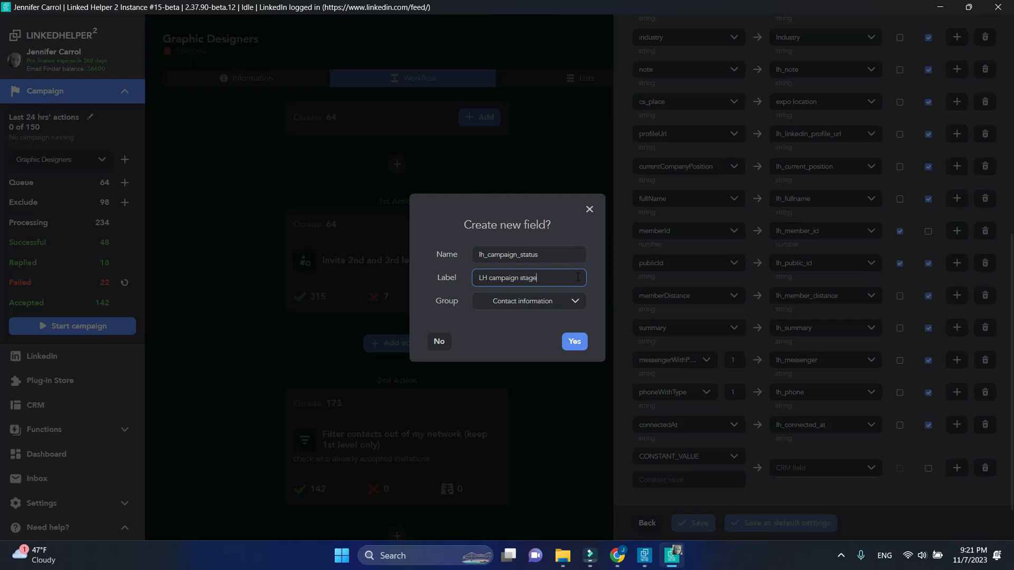
left_click(527, 302)
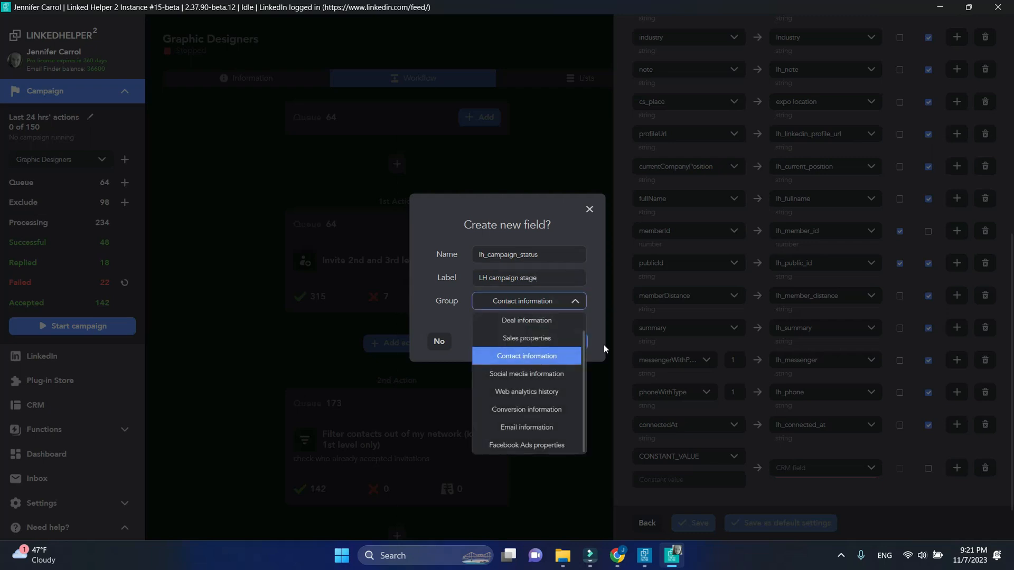
left_click(526, 355)
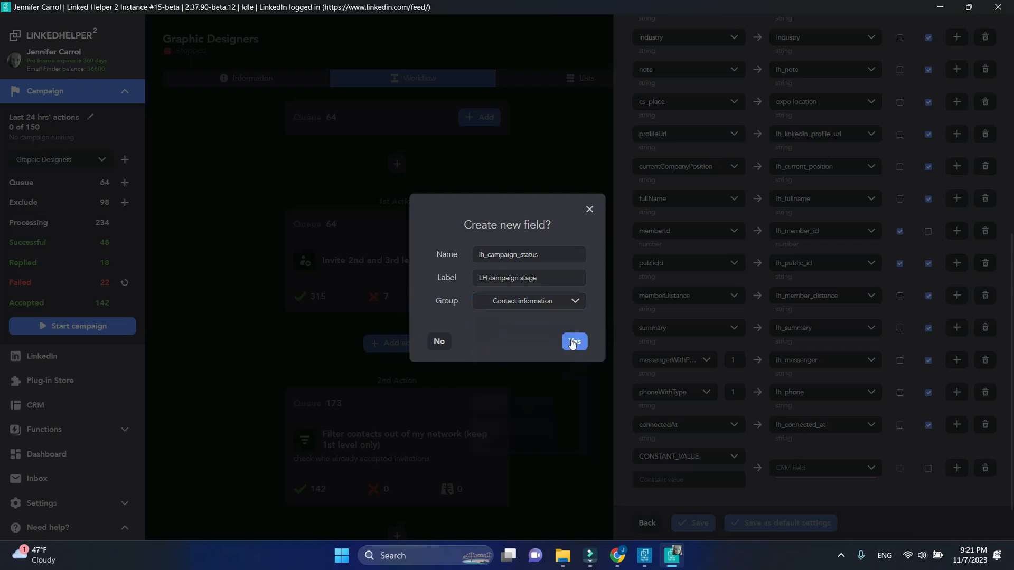
left_click(573, 342)
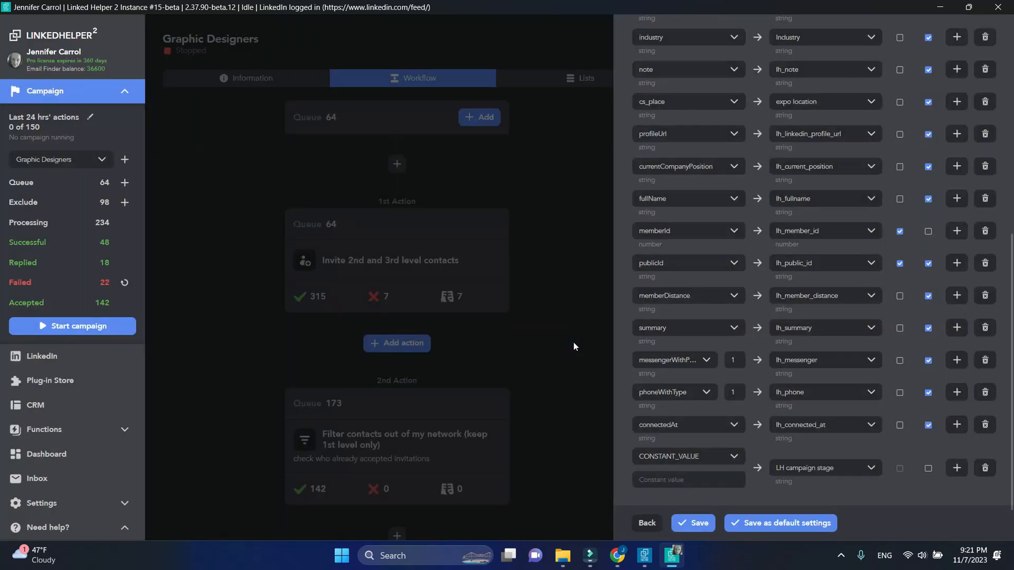
mouse_move(916, 501)
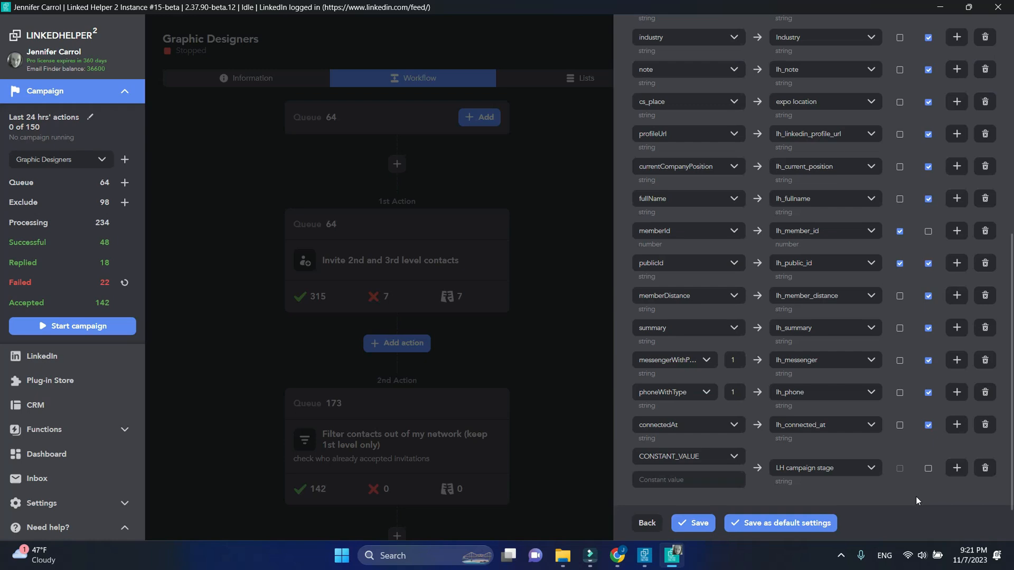
Enter 'invited' as the constant stage value, enable Overwrite, and save the step.
type("invited")
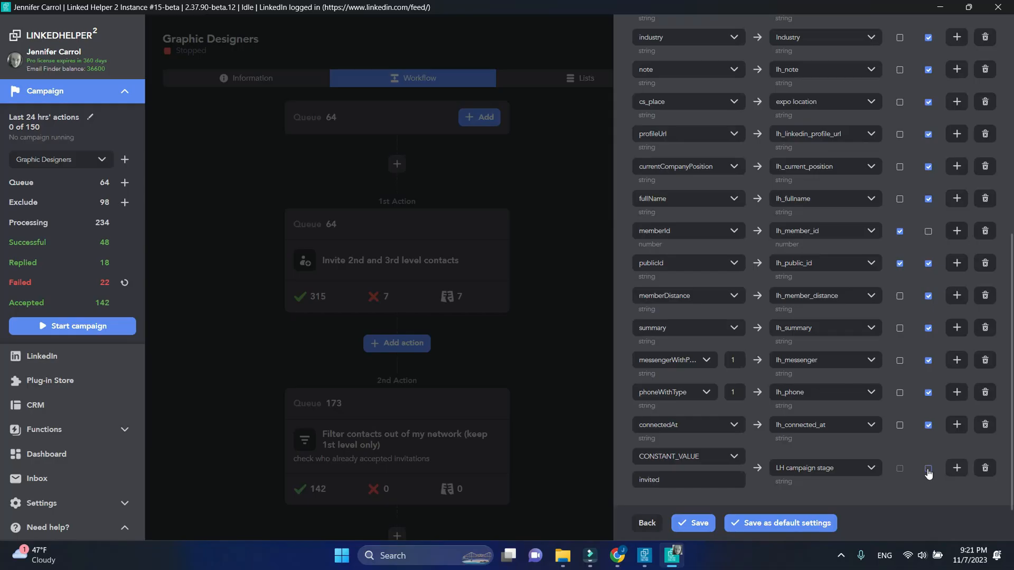
left_click(928, 468)
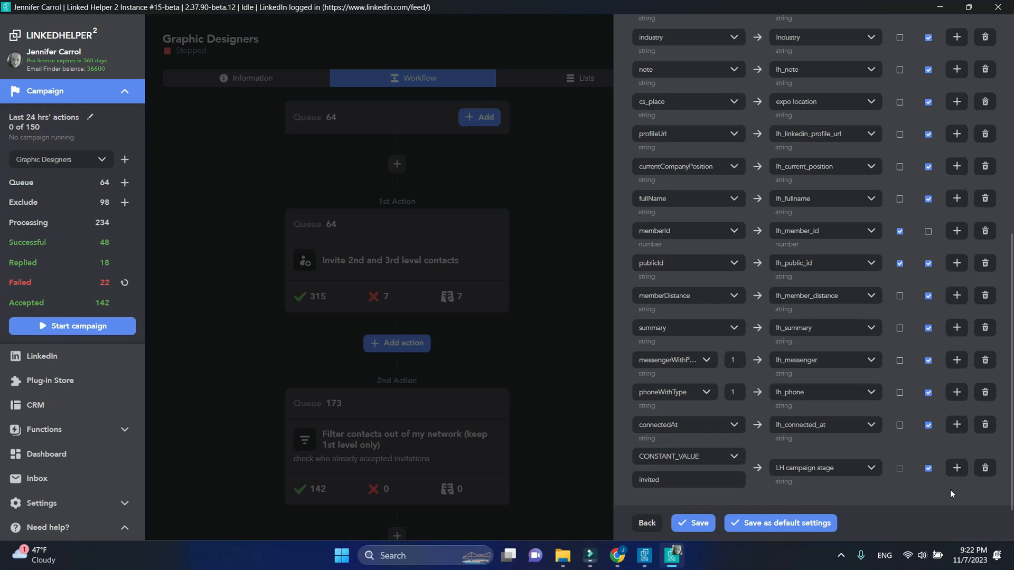
left_click(692, 523)
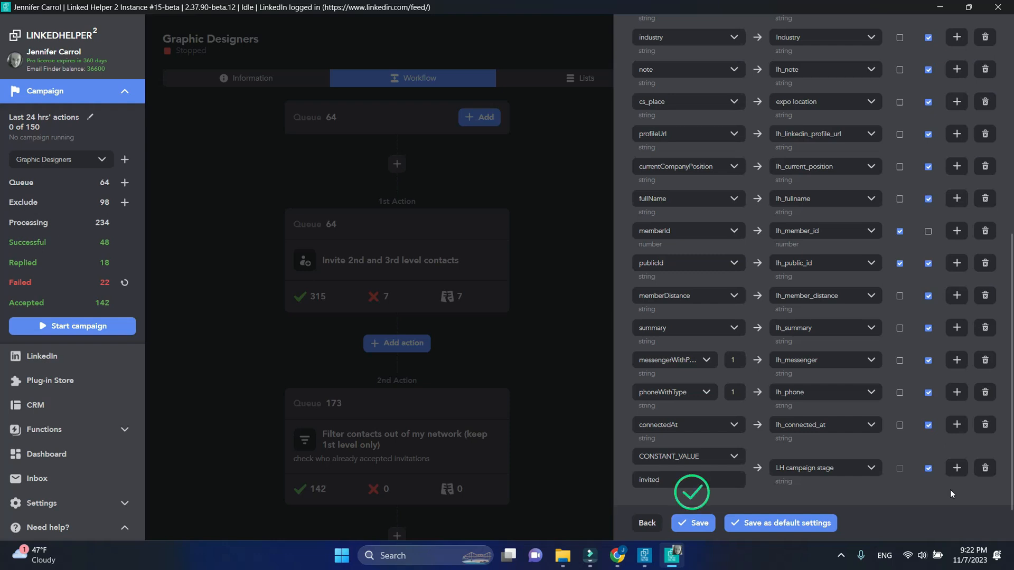
left_click(693, 523)
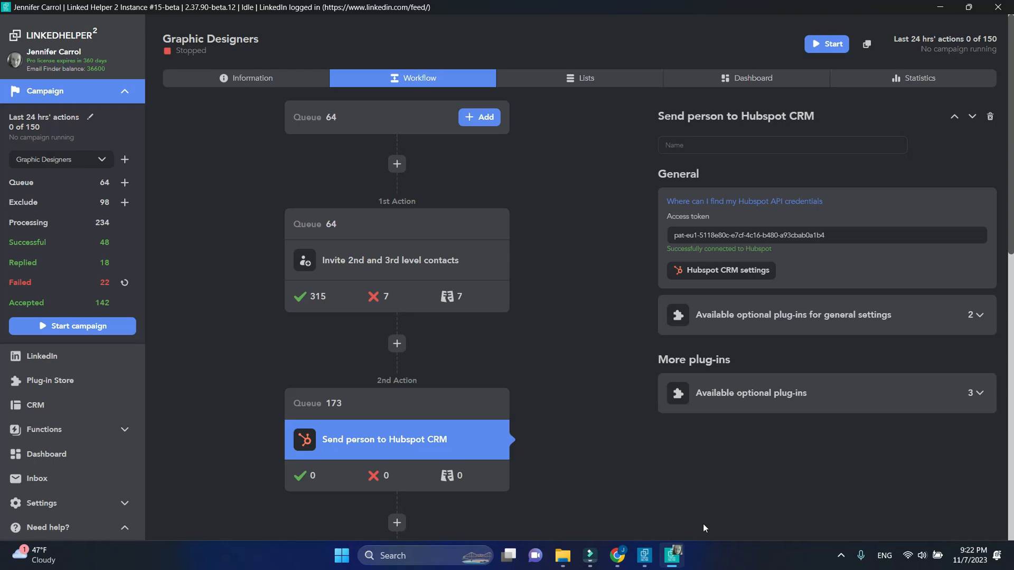
Insert a 'Send person to external CRM' action for HubSpot after the network filter step.
scroll("down", 3)
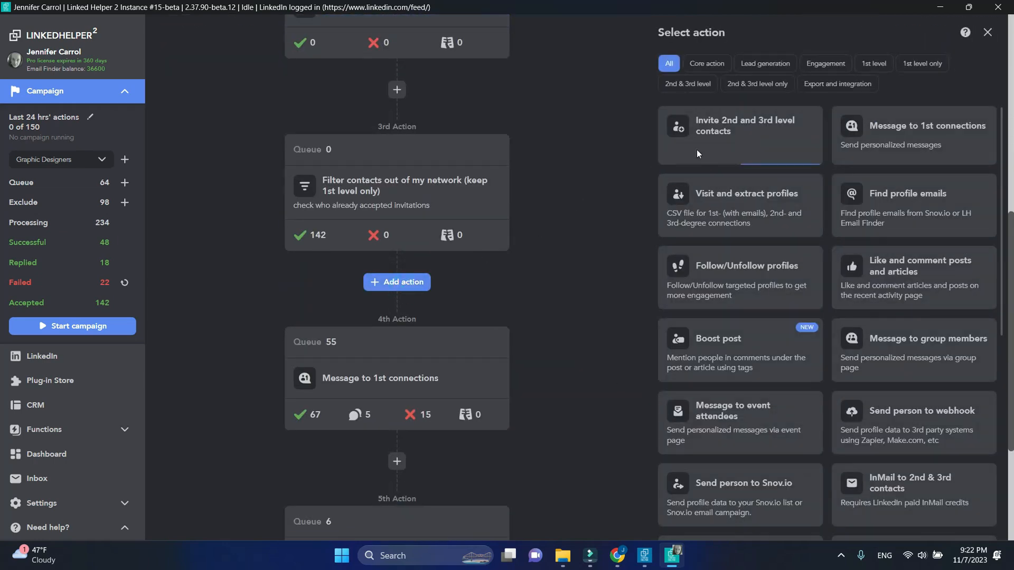
left_click(837, 83)
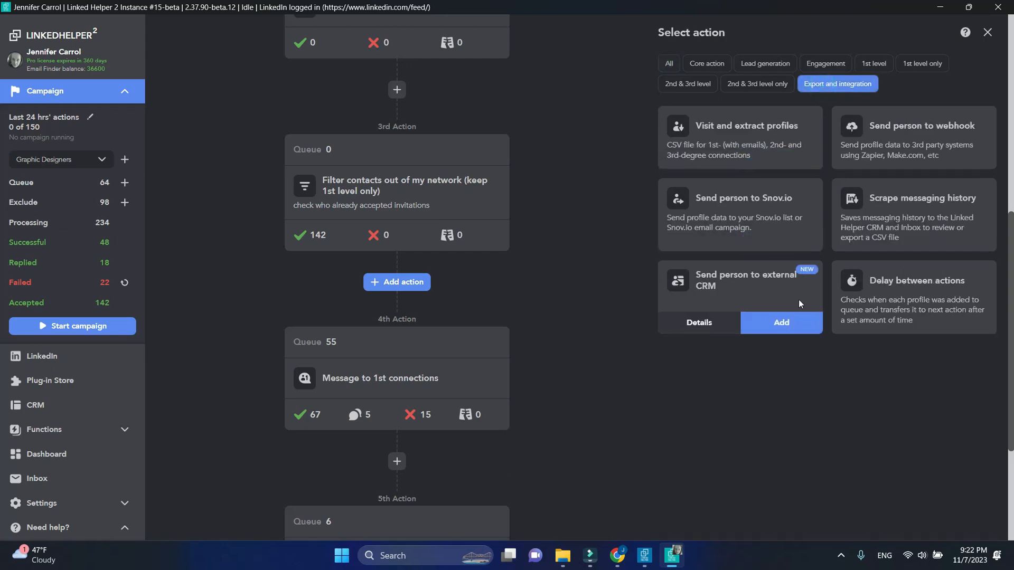
left_click(780, 323)
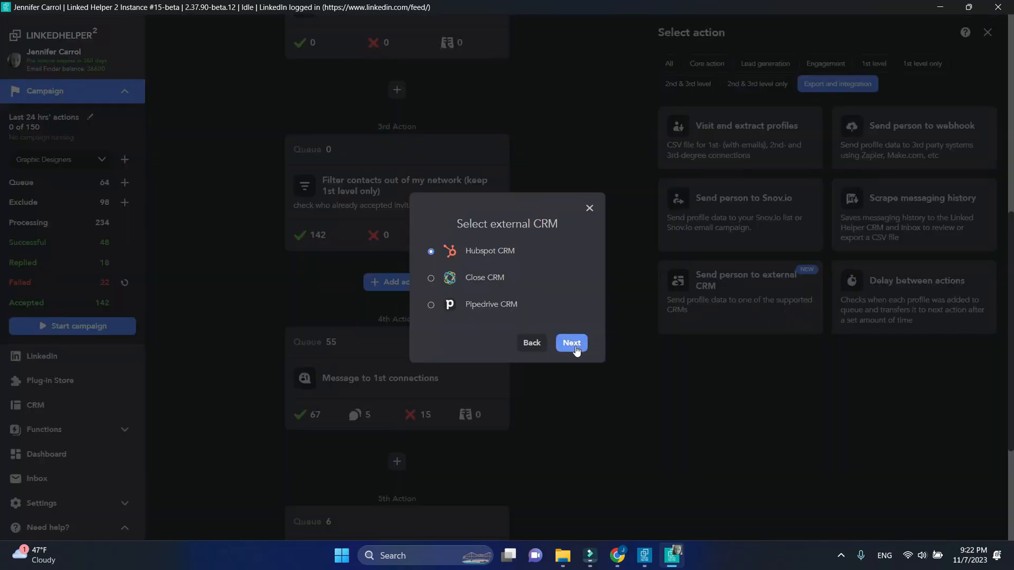
left_click(571, 343)
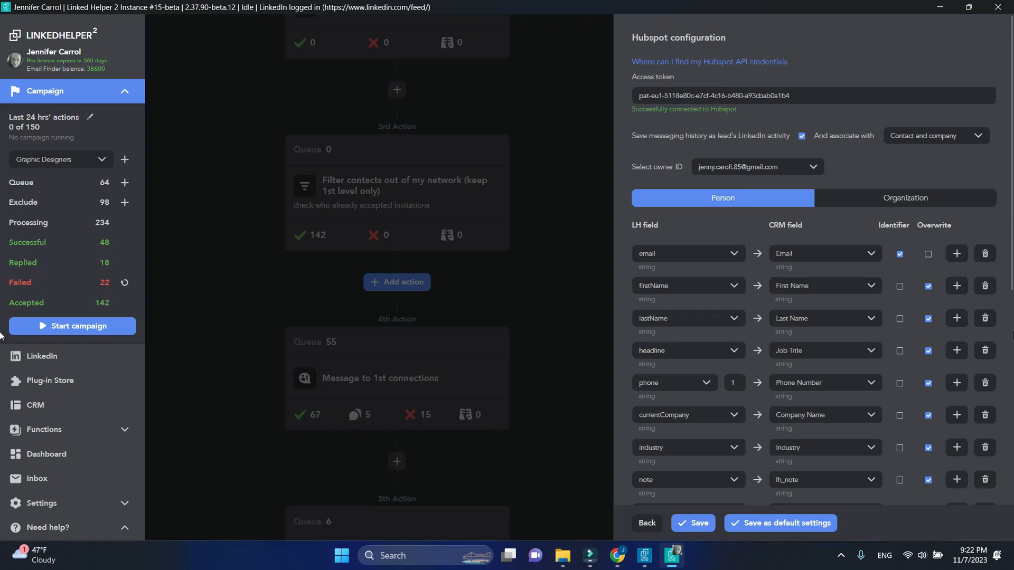
Map a constant 'accepted' to LH campaign stage with Overwrite and save the step.
scroll("down", 3)
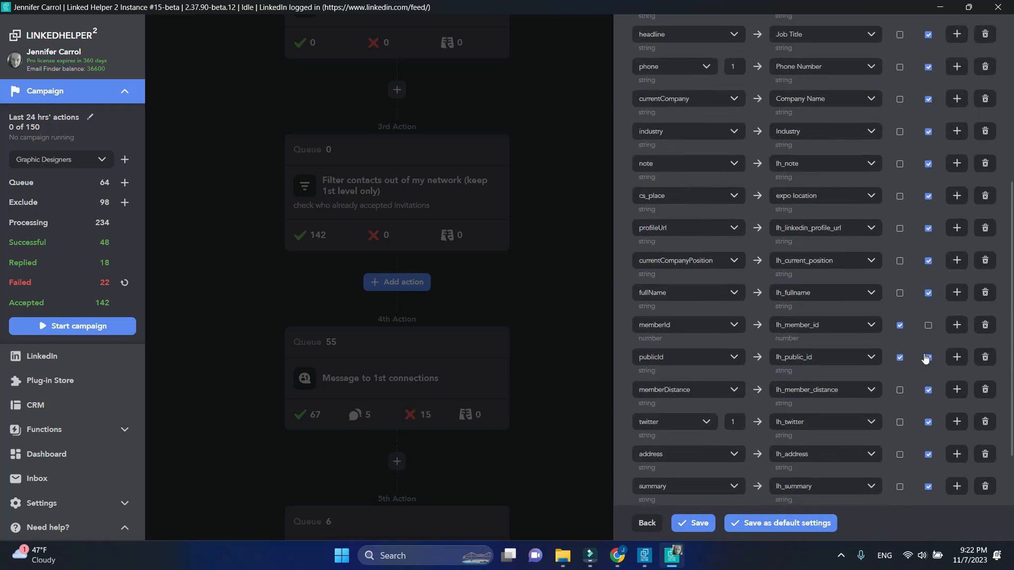
scroll("down", 3)
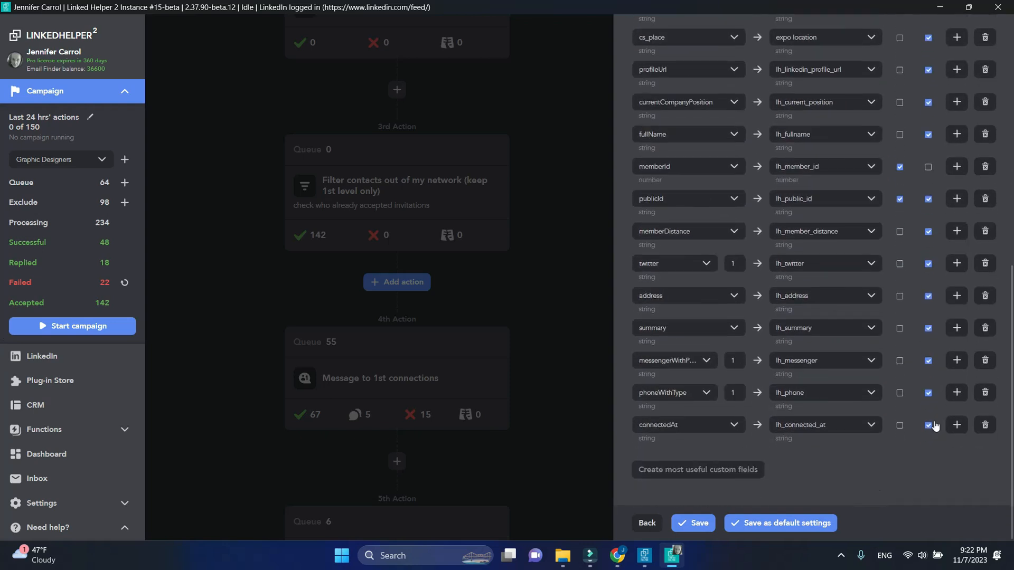
left_click(956, 425)
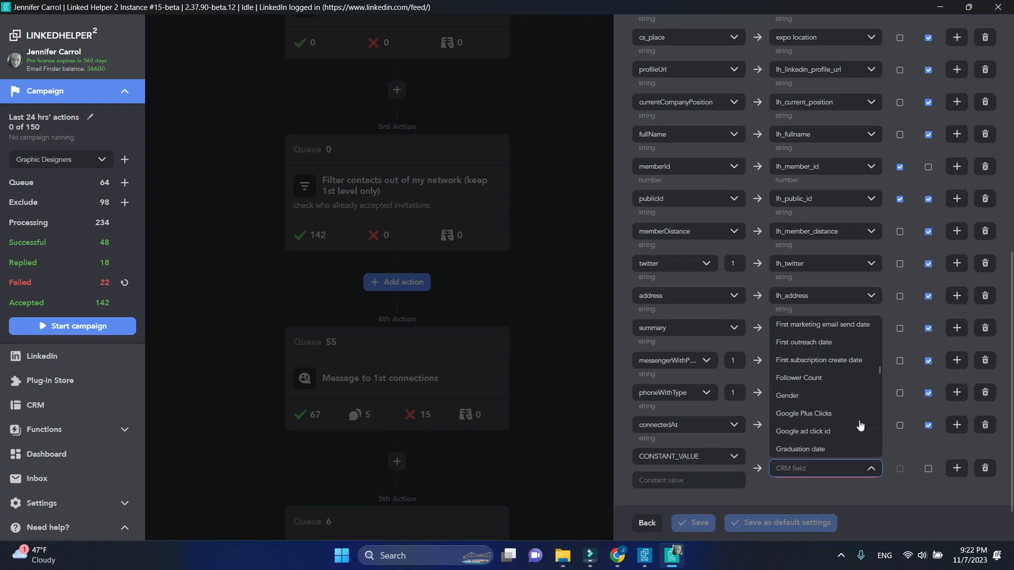
scroll("down", 3)
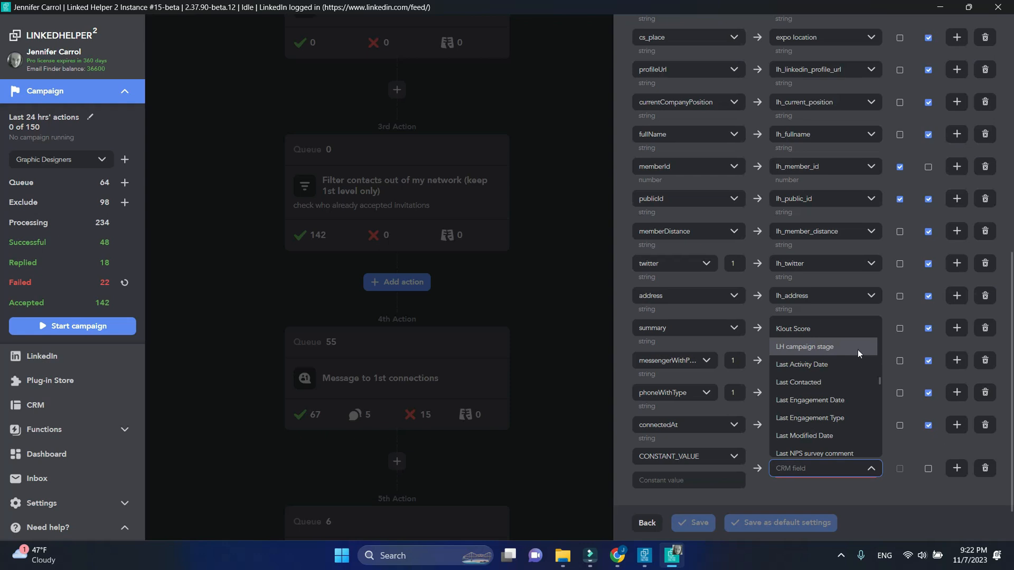
left_click(804, 347)
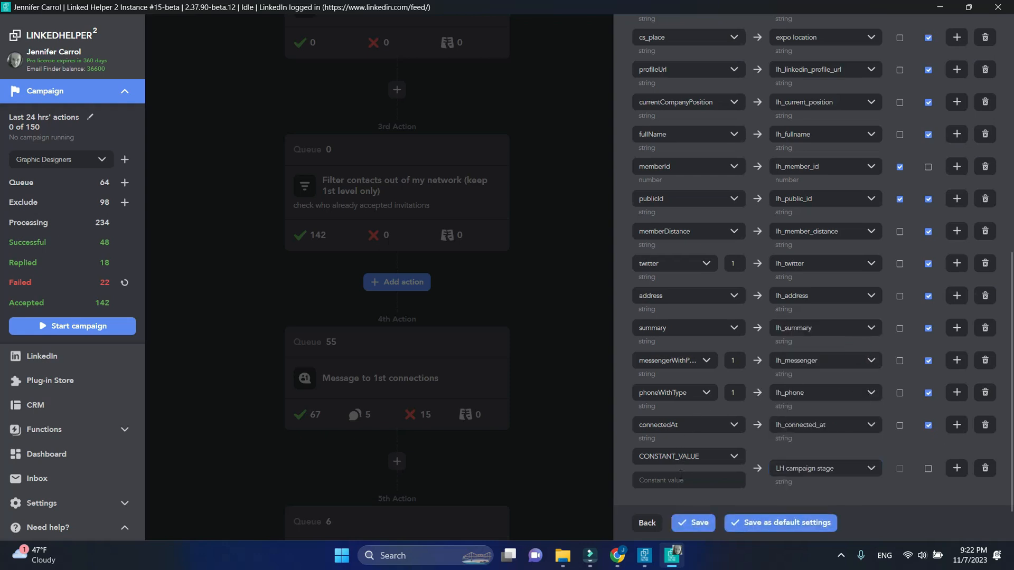
type("accepted")
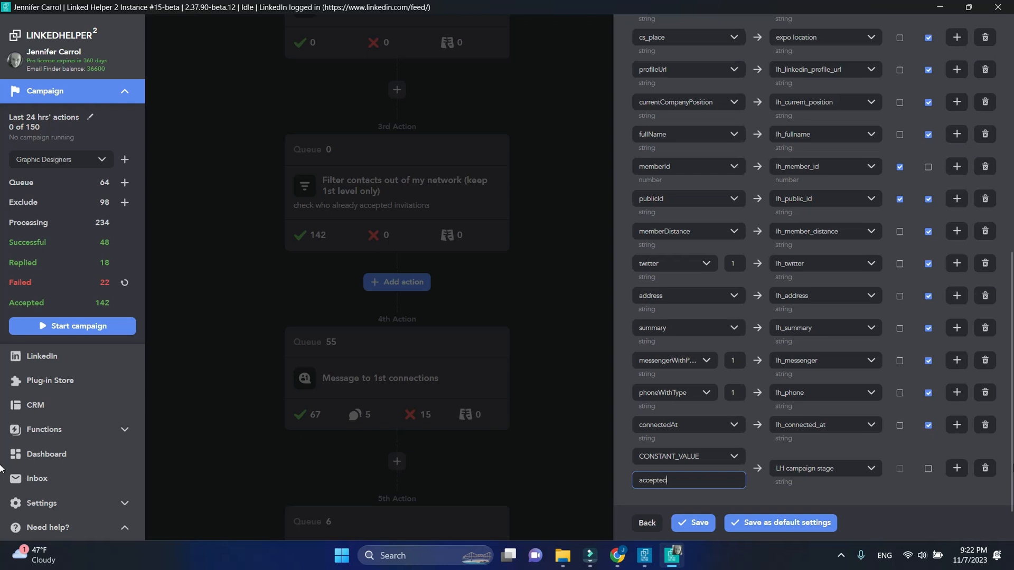
left_click(928, 469)
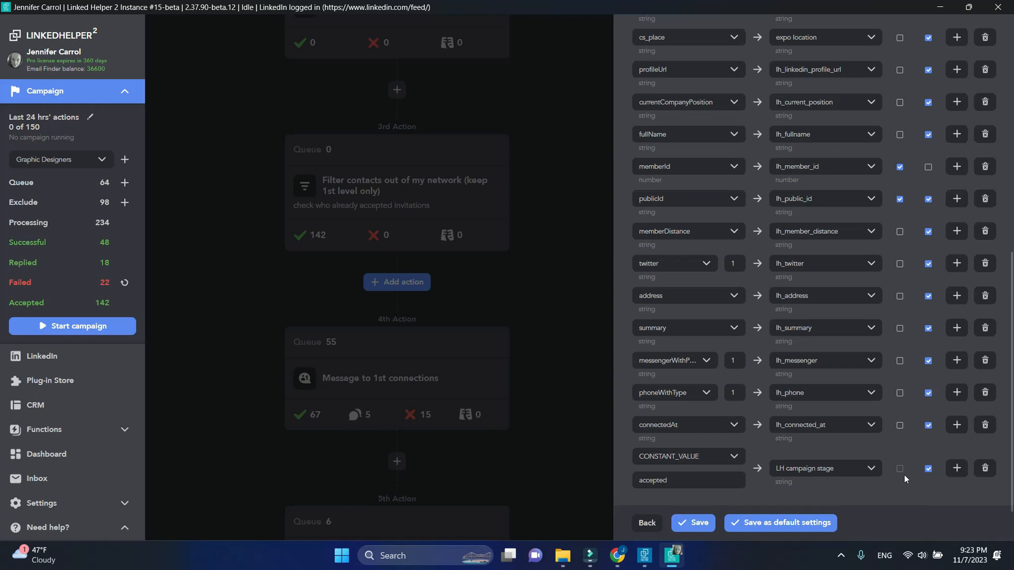
left_click(397, 378)
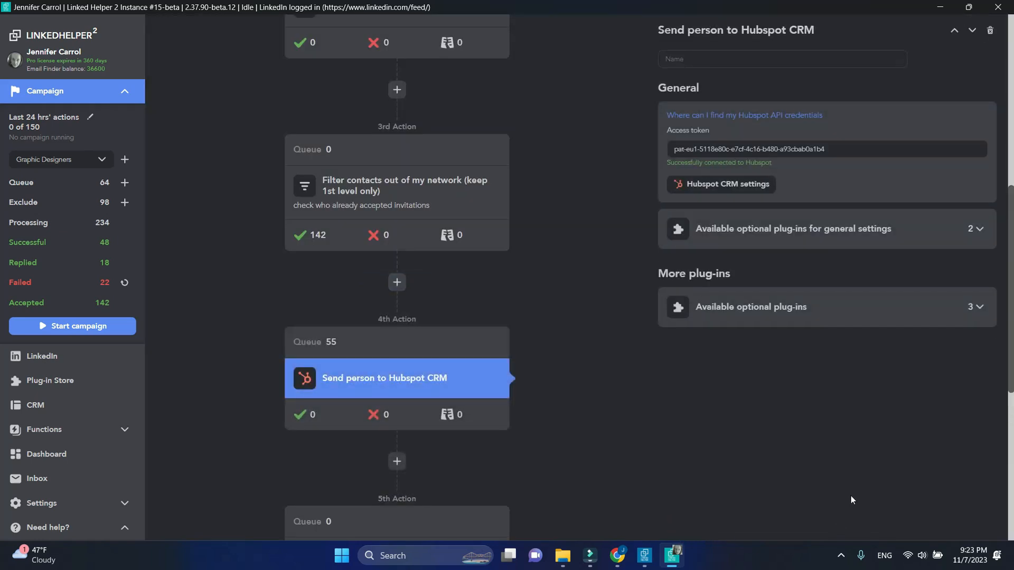
Insert a HubSpot 'Send person to external CRM' action after the follow-up message.
scroll("down", 3)
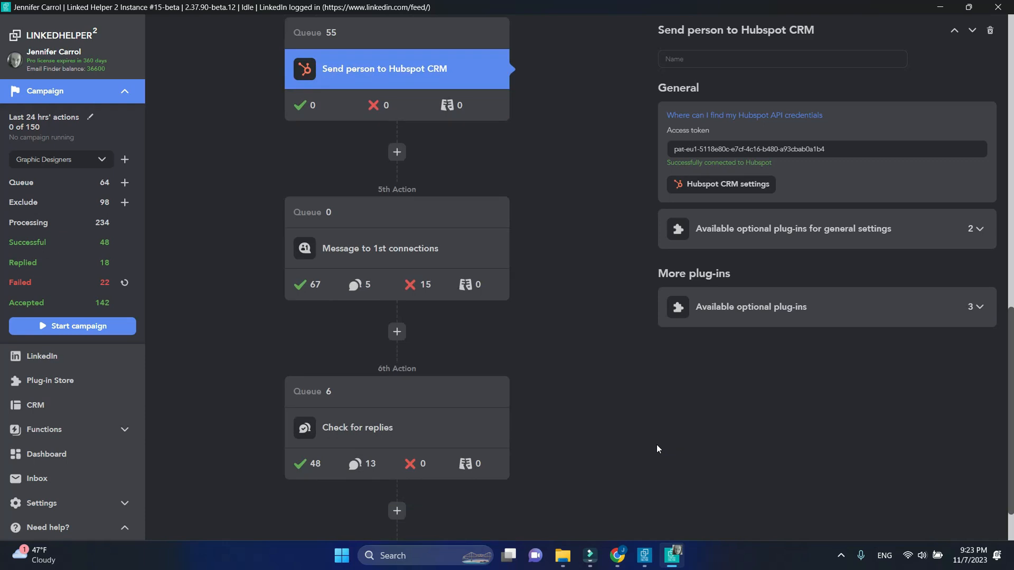
left_click(396, 331)
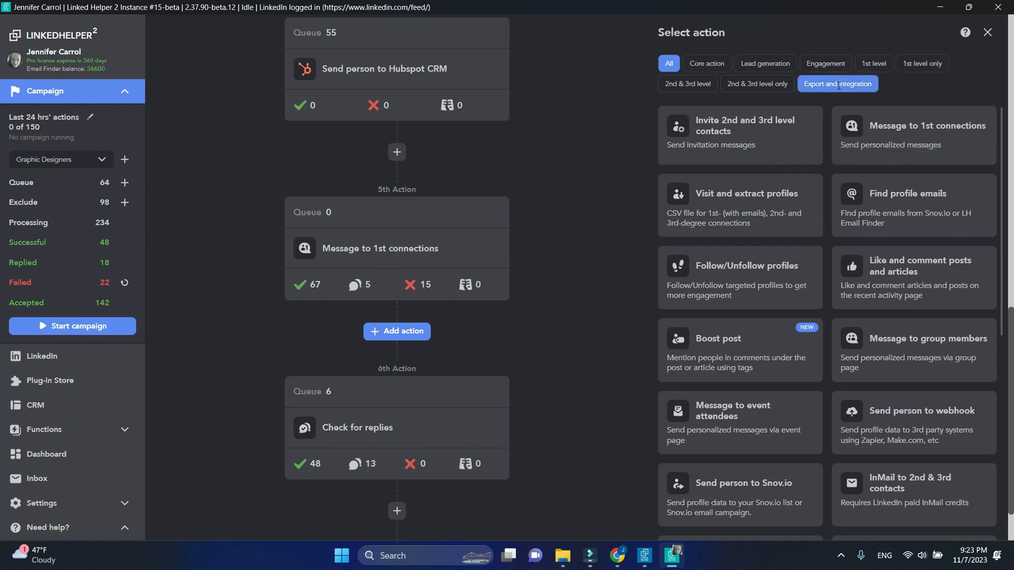
left_click(741, 298)
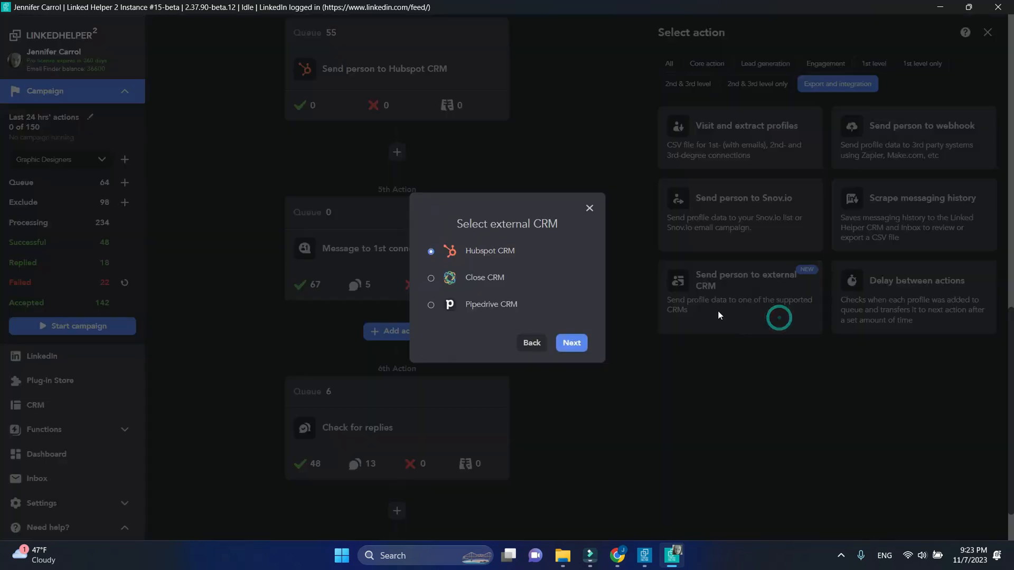
left_click(571, 343)
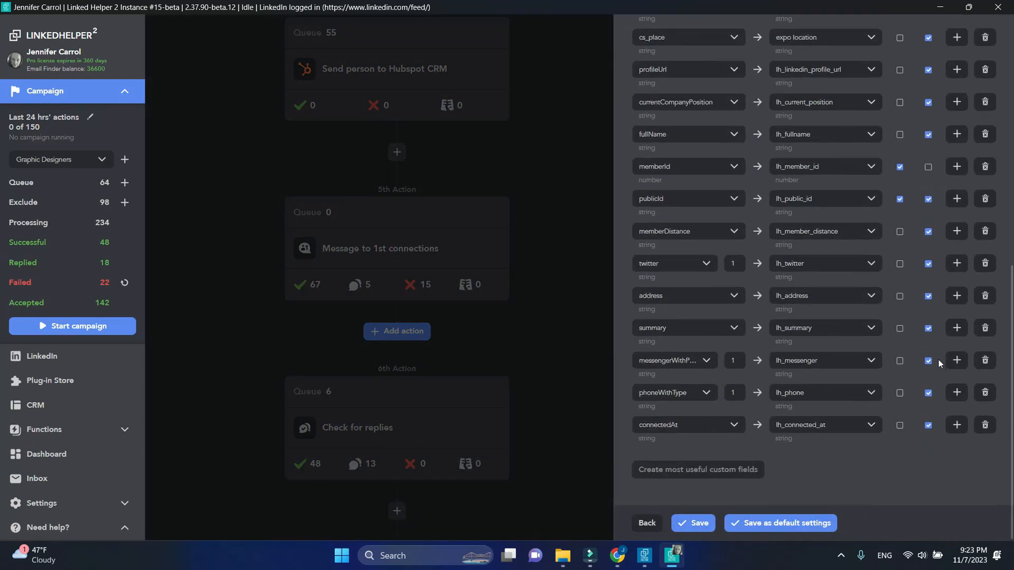
Add a constant mapping row to LH campaign stage with value '1st follow…'.
left_click(956, 424)
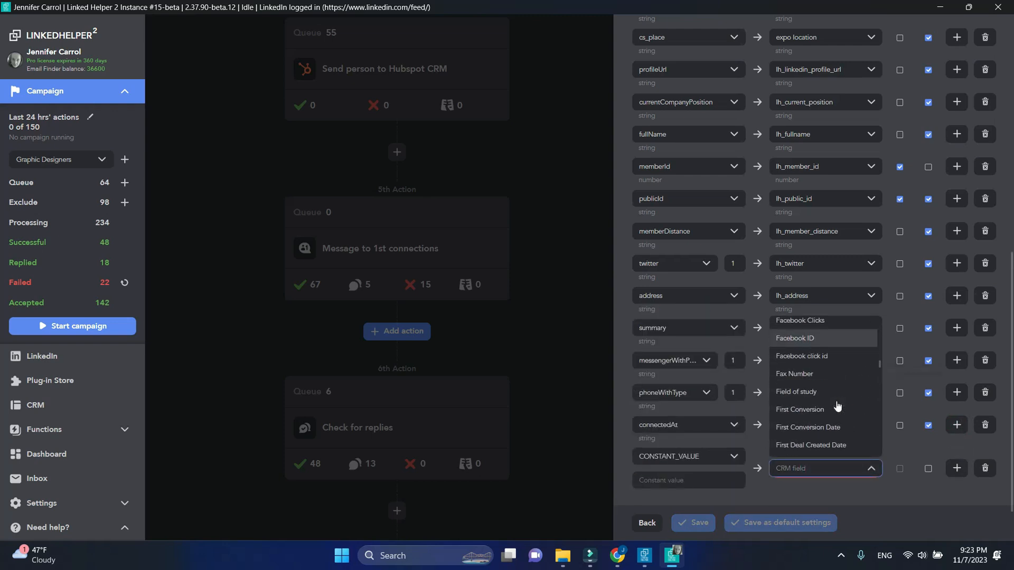
scroll("down", 3)
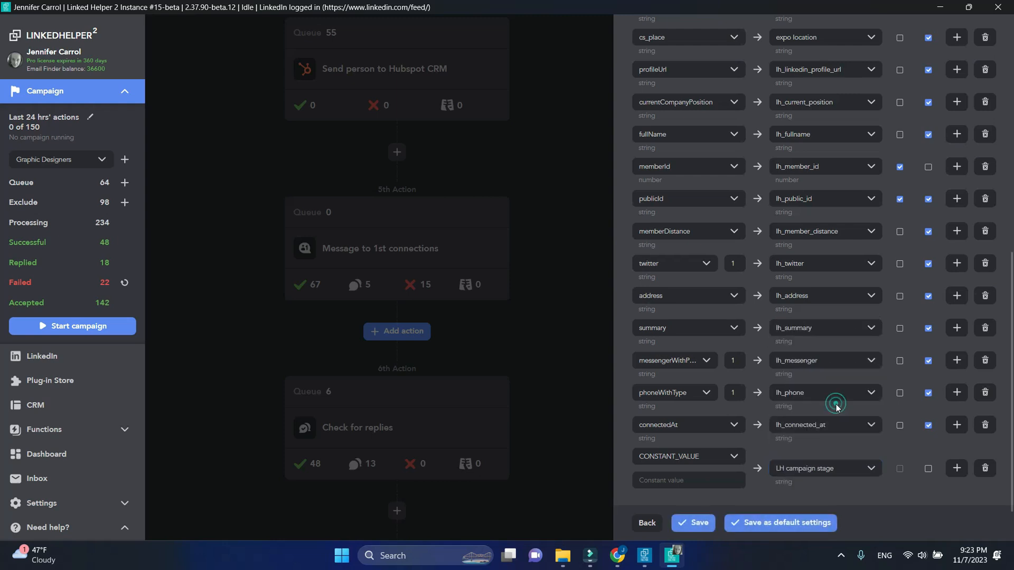
left_click(688, 480)
type("r")
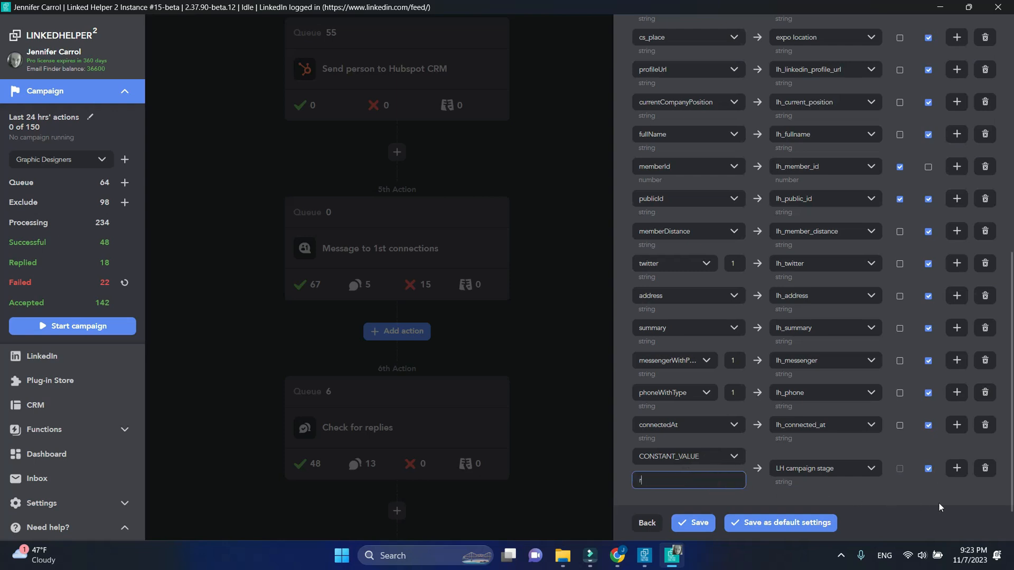
type("1st follow")
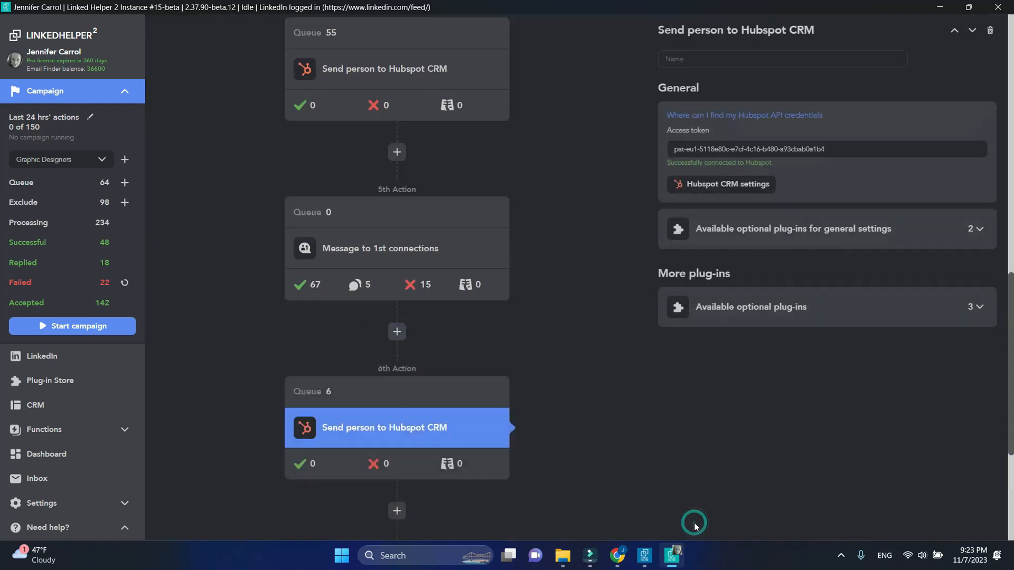
Scroll down the workflow toward the Check for replies step.
scroll("down", 3)
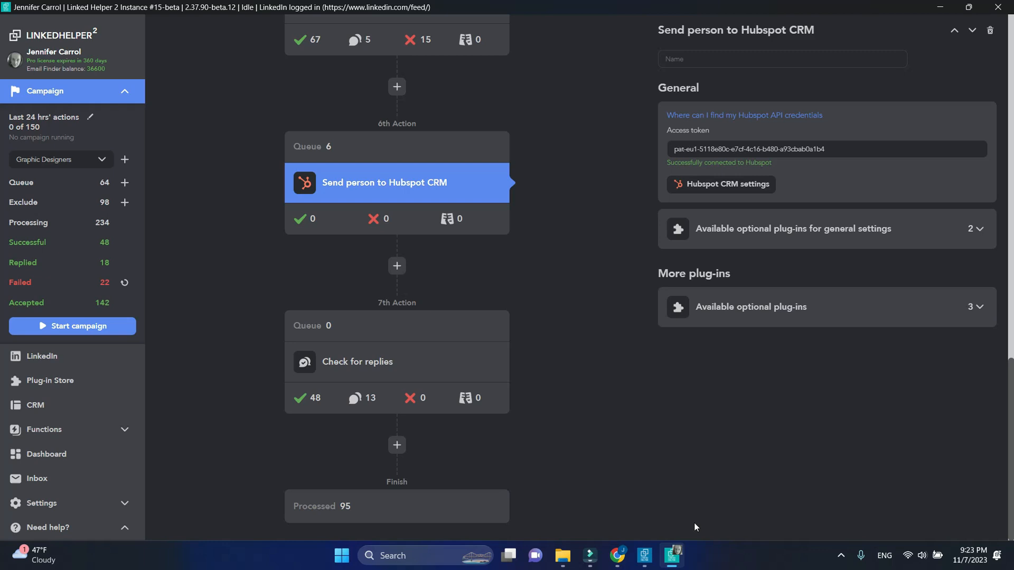
mouse_move(690, 520)
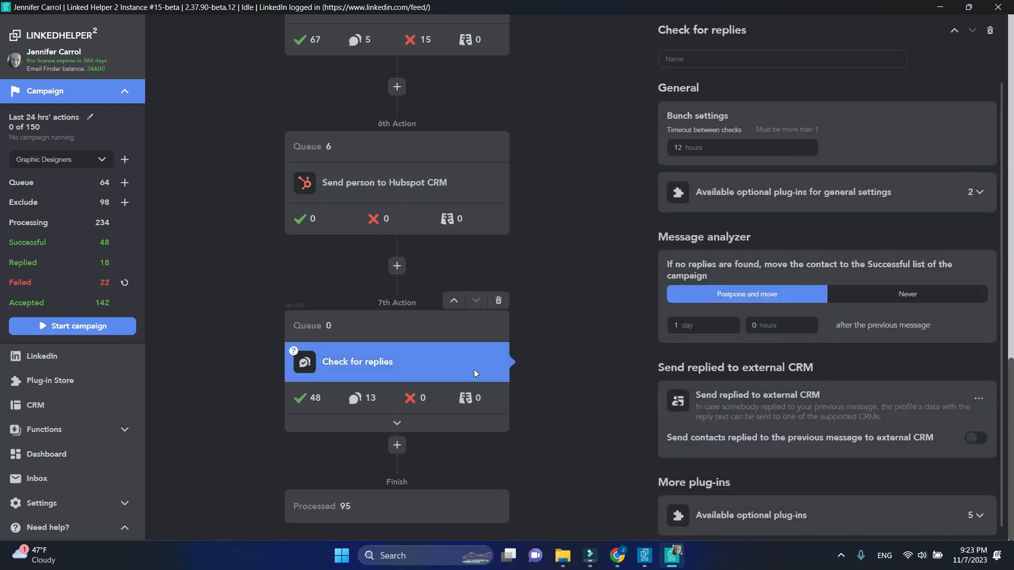
mouse_move(944, 365)
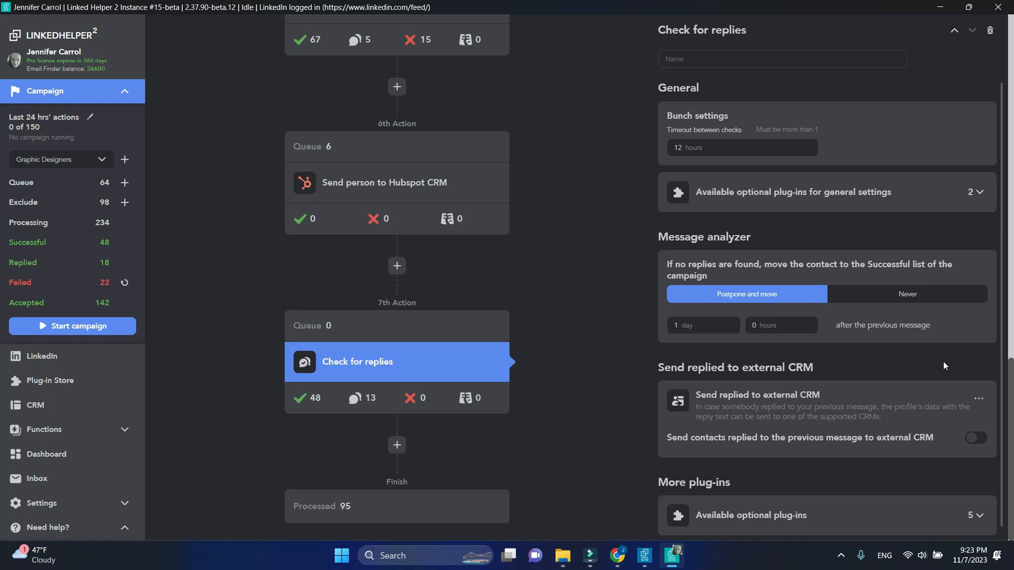
mouse_move(948, 369)
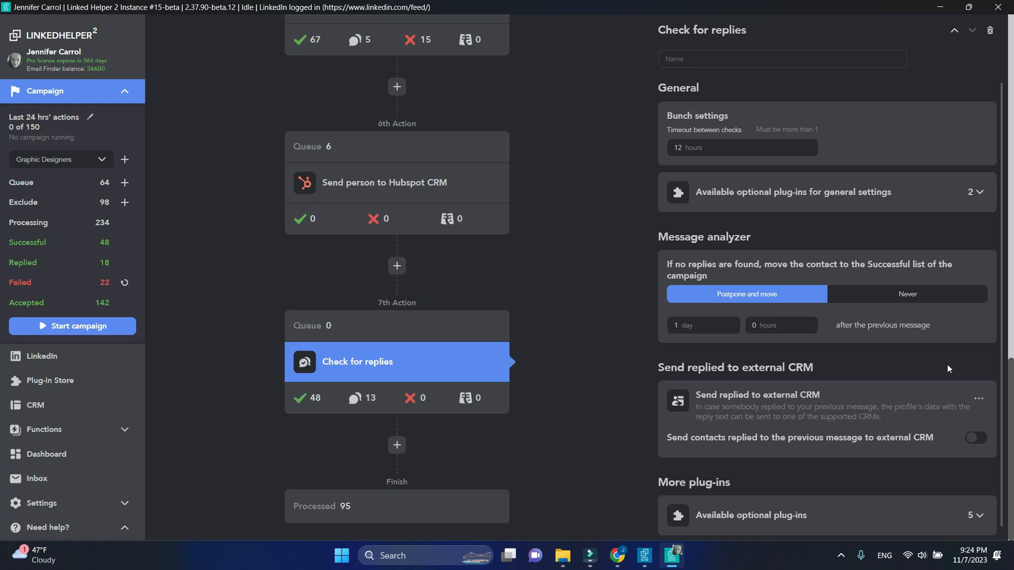
Turn on sending replied contacts to HubSpot CRM in the reply check.
left_click(975, 438)
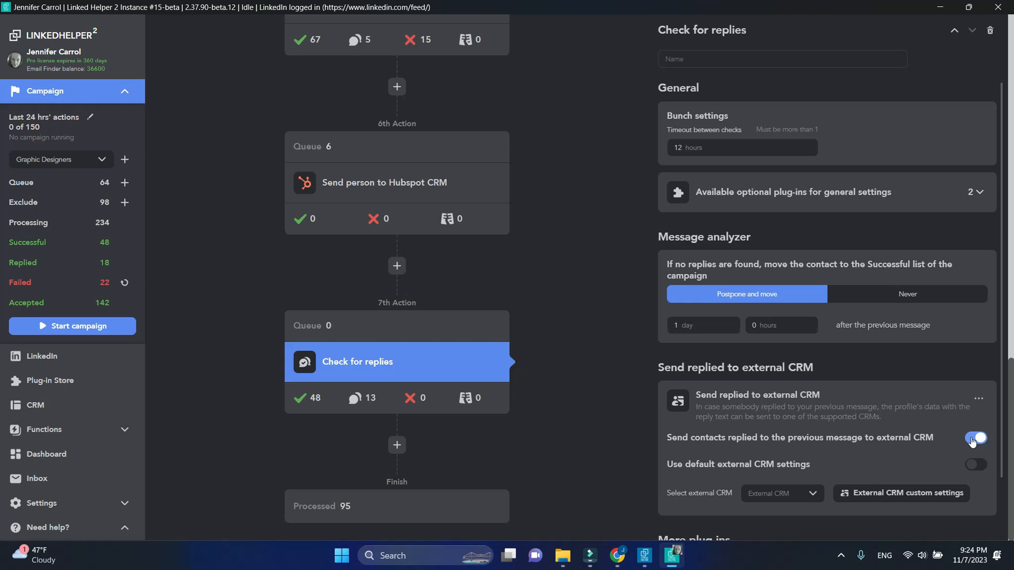
left_click(781, 493)
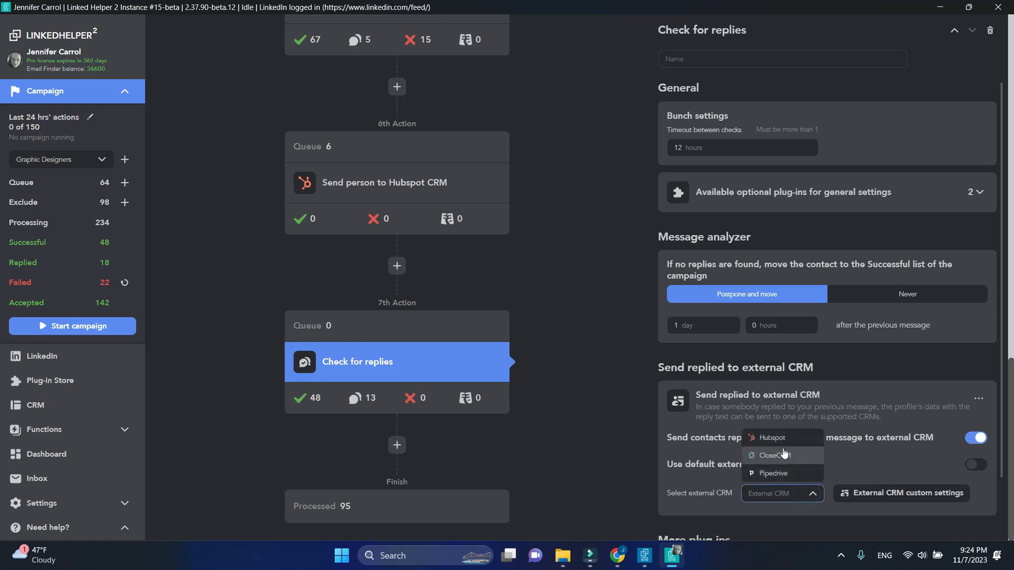
left_click(773, 438)
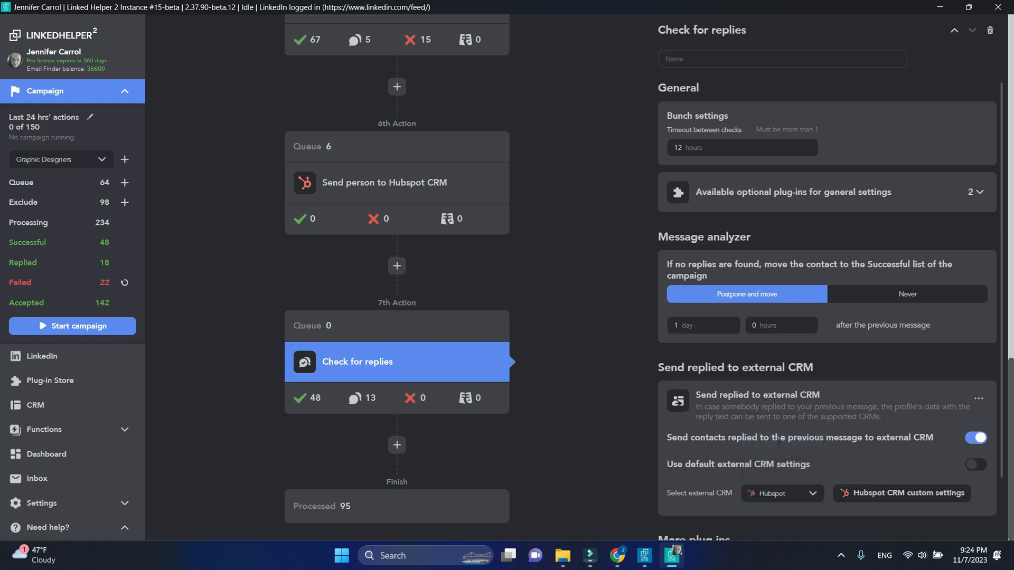
mouse_move(918, 511)
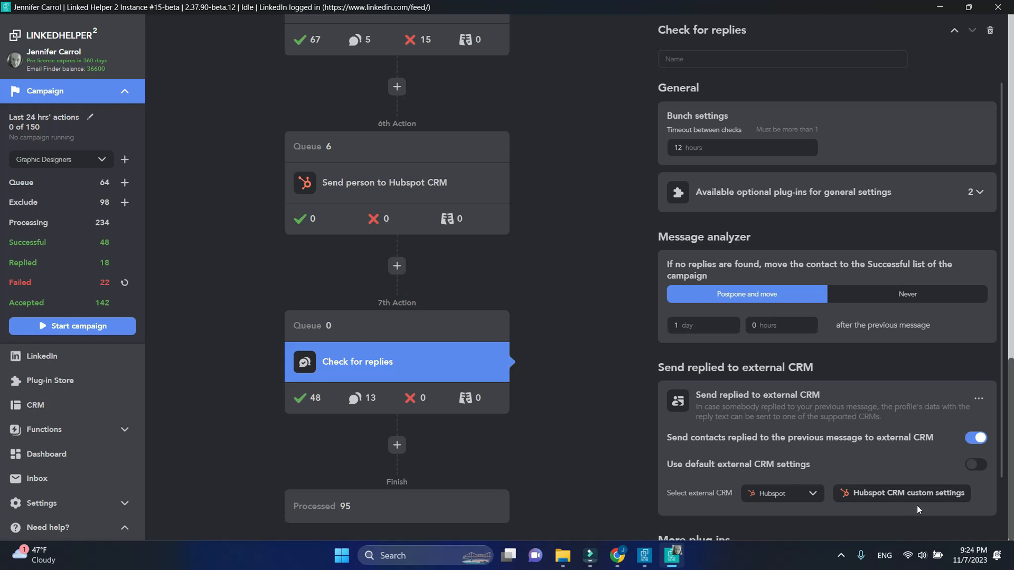
Map constant 'replied to follow-up' to LH campaign stage with Overwrite and save.
left_click(907, 492)
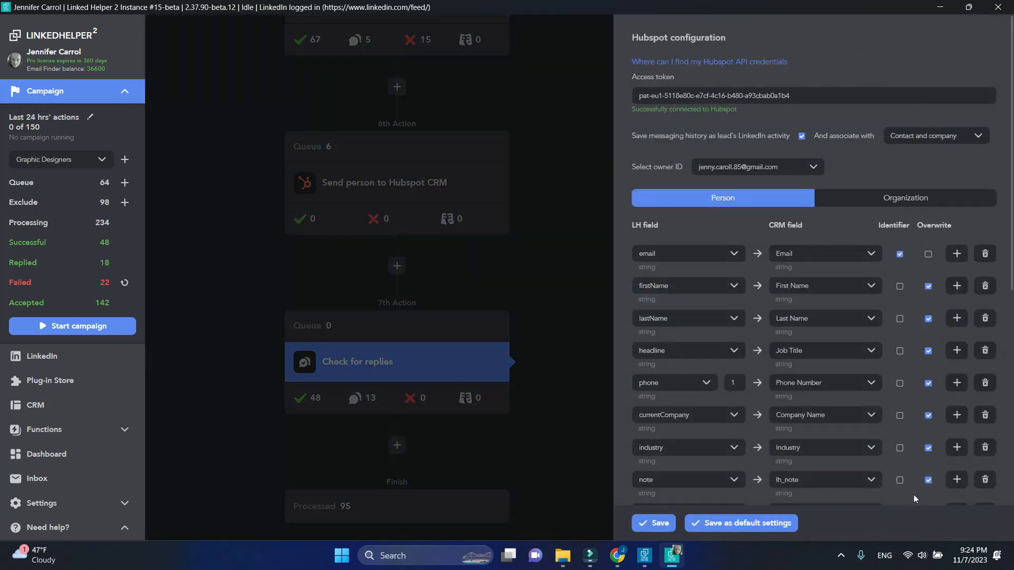
scroll("down", 3)
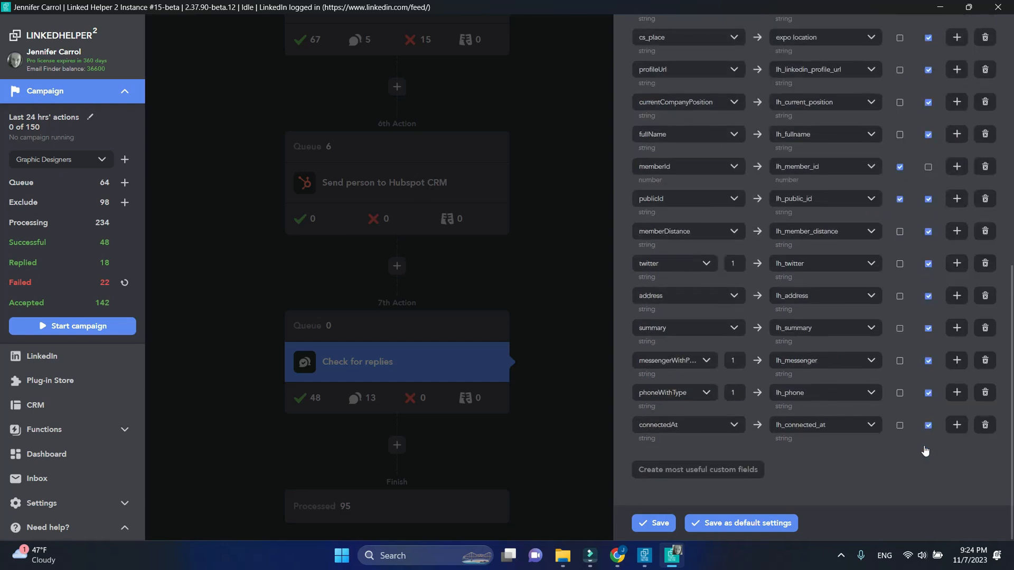
left_click(956, 425)
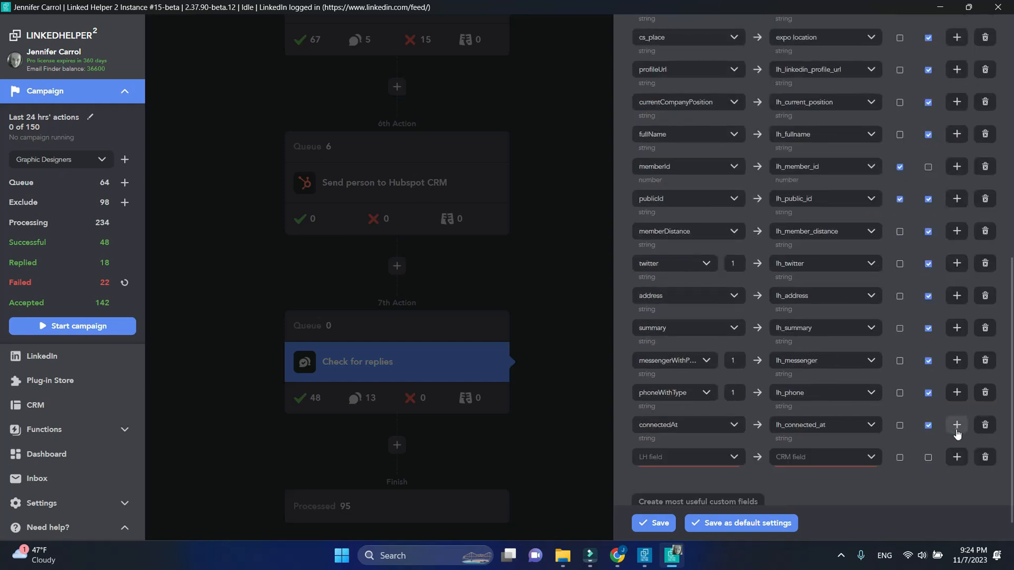
left_click(686, 456)
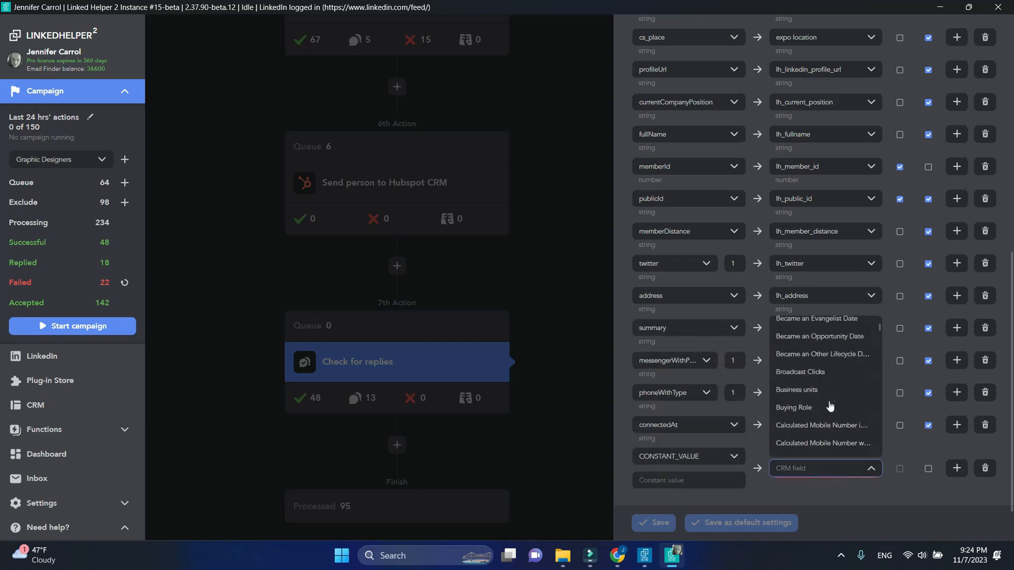
scroll("down", 3)
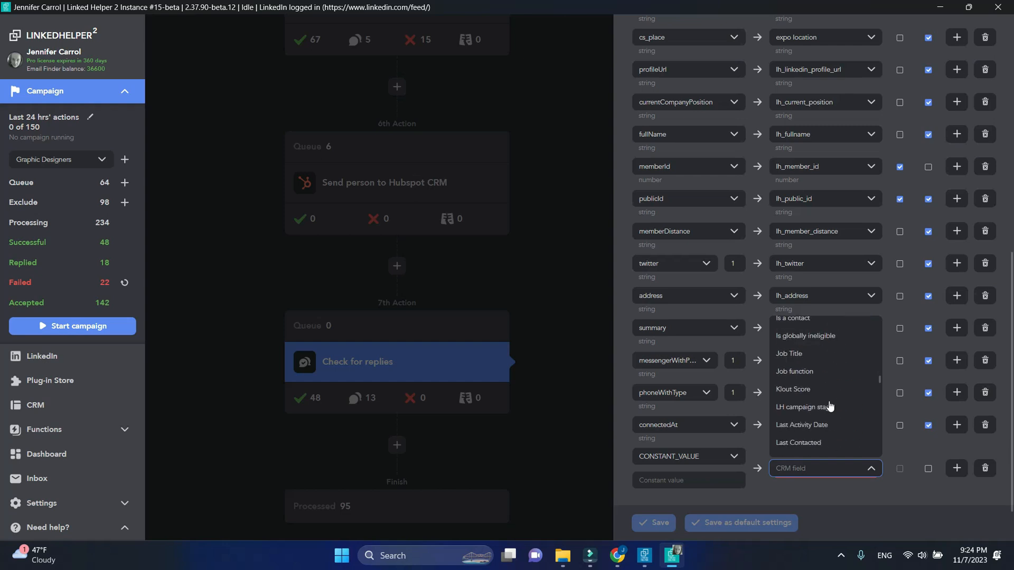
left_click(806, 407)
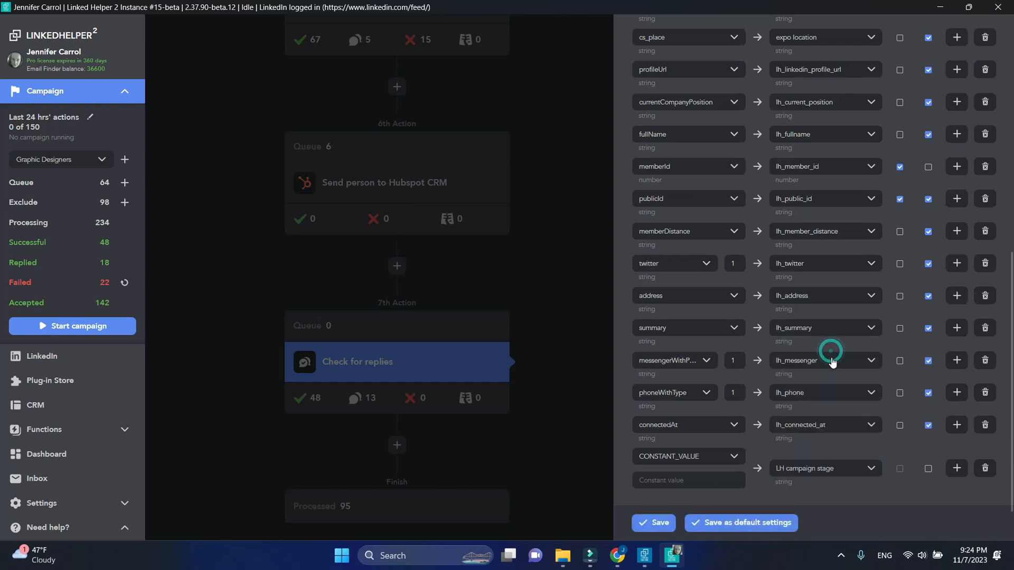
left_click(688, 480)
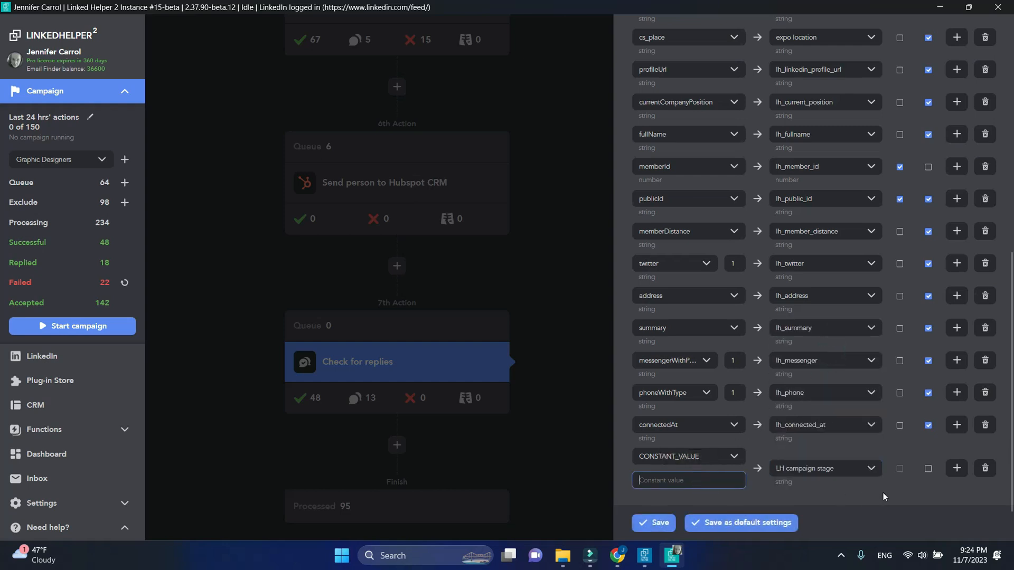
type("replied to follow-up")
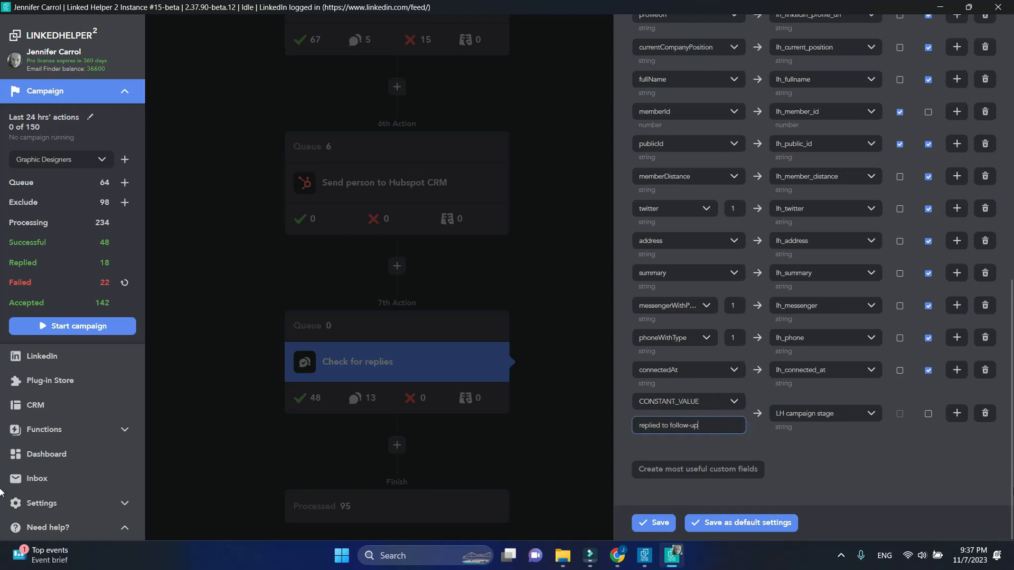
left_click(928, 414)
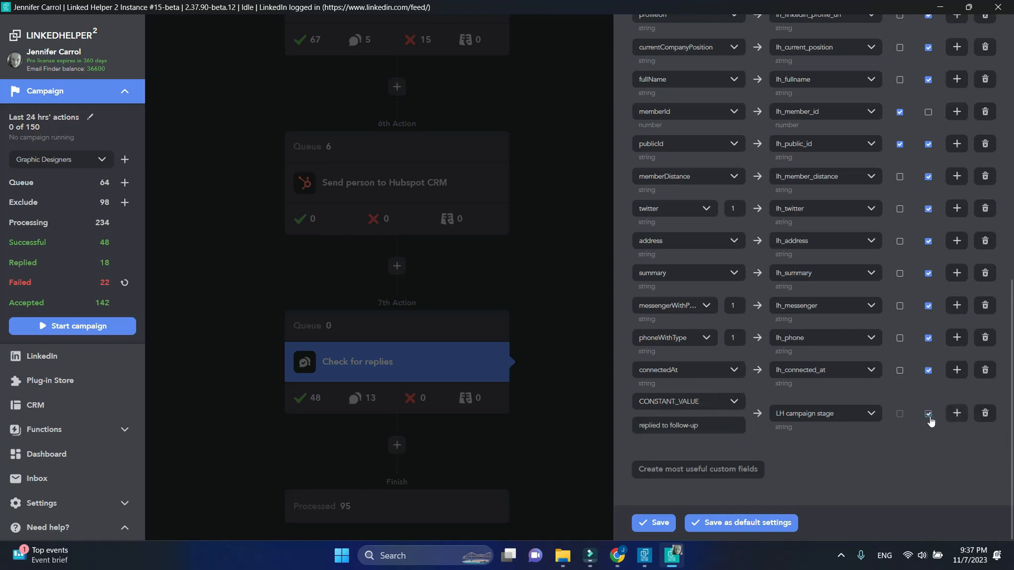
left_click(357, 361)
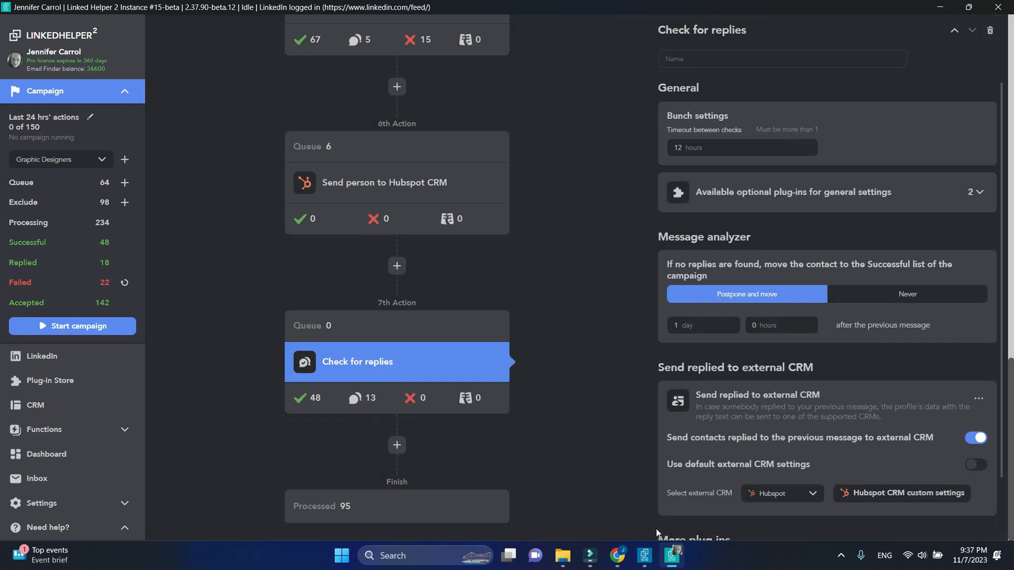
mouse_move(648, 527)
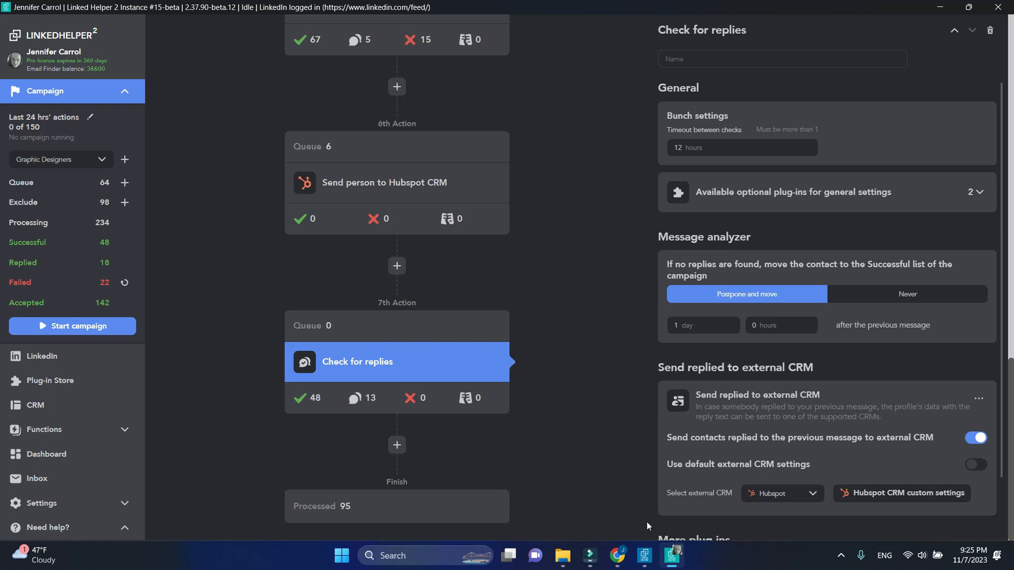
mouse_move(631, 497)
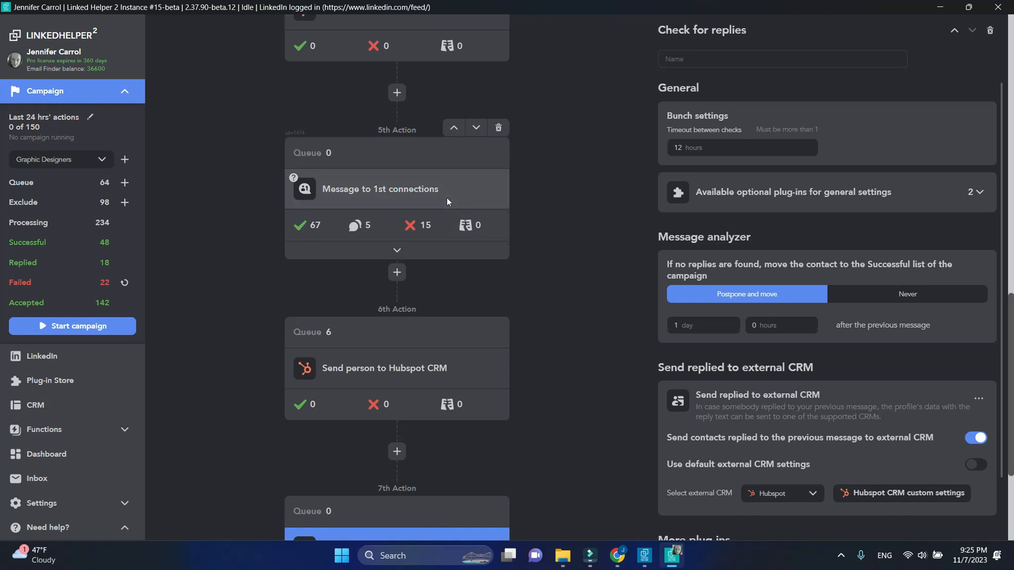
Open Message to 1st connections settings and scroll to its Send replied to external CRM option.
left_click(380, 189)
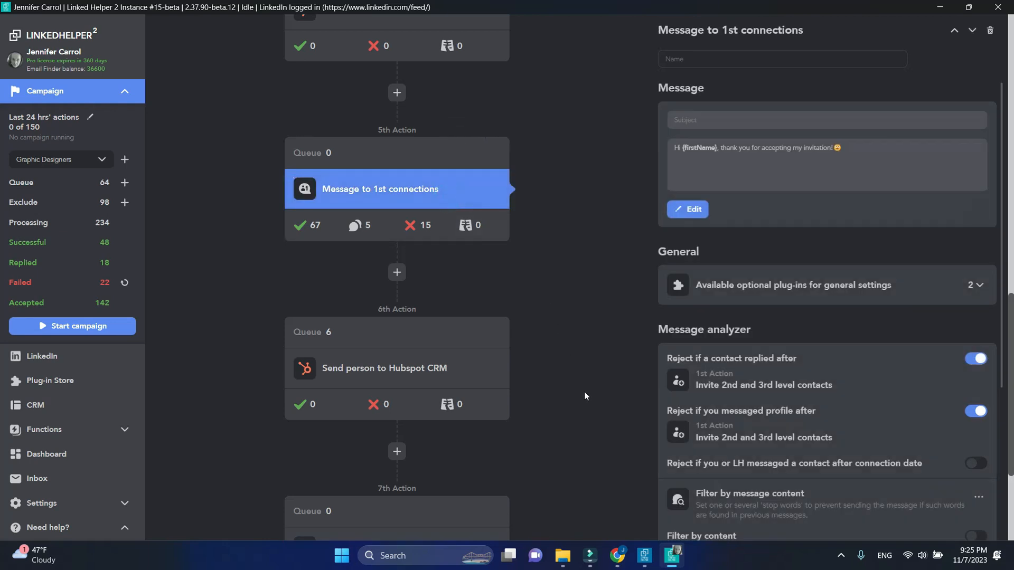
scroll("down", 3)
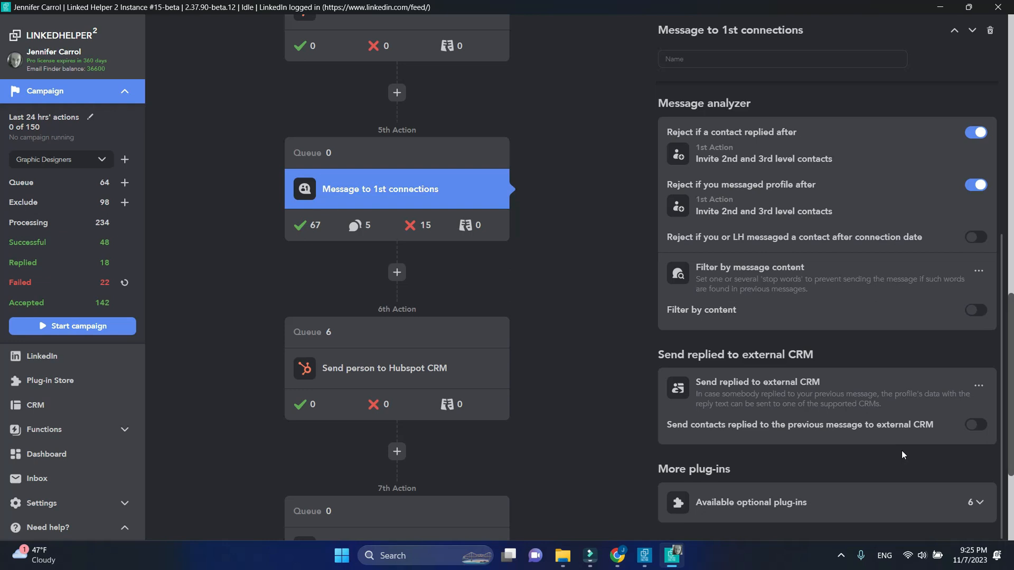
mouse_move(919, 460)
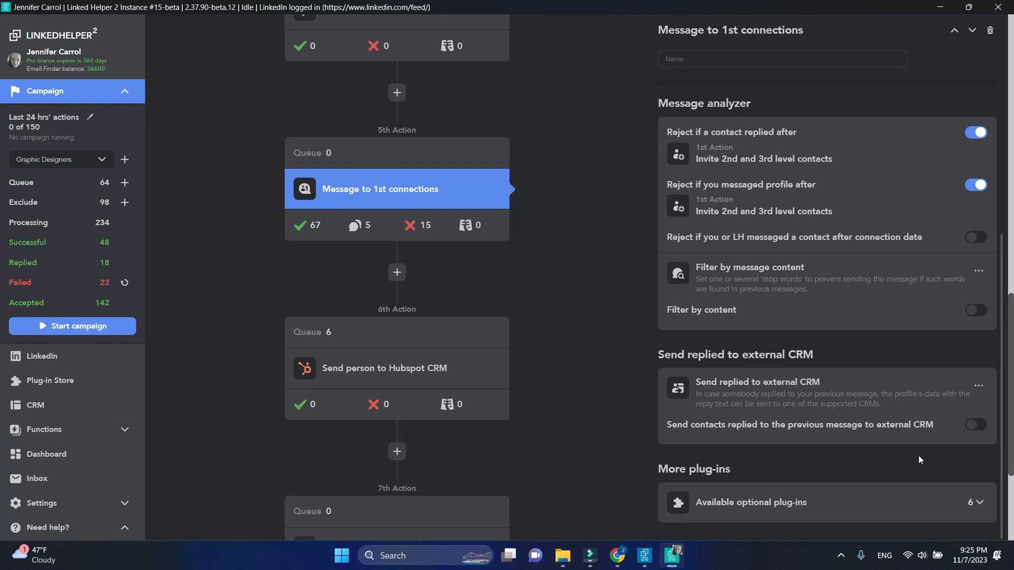
mouse_move(994, 433)
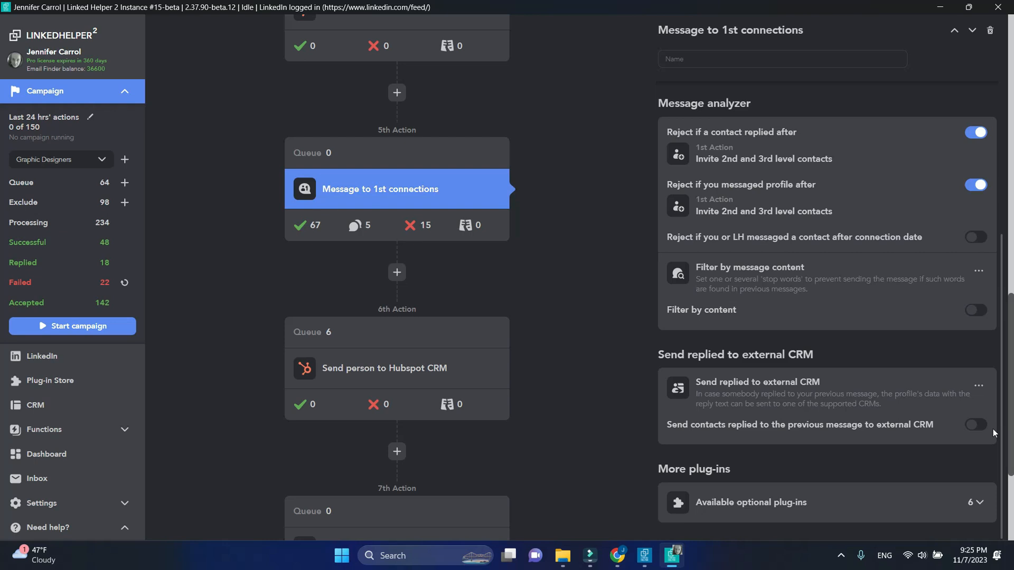
Send replied contacts to HubSpot, mapping a constant 'replied to invite' to LH campaign stage.
left_click(975, 424)
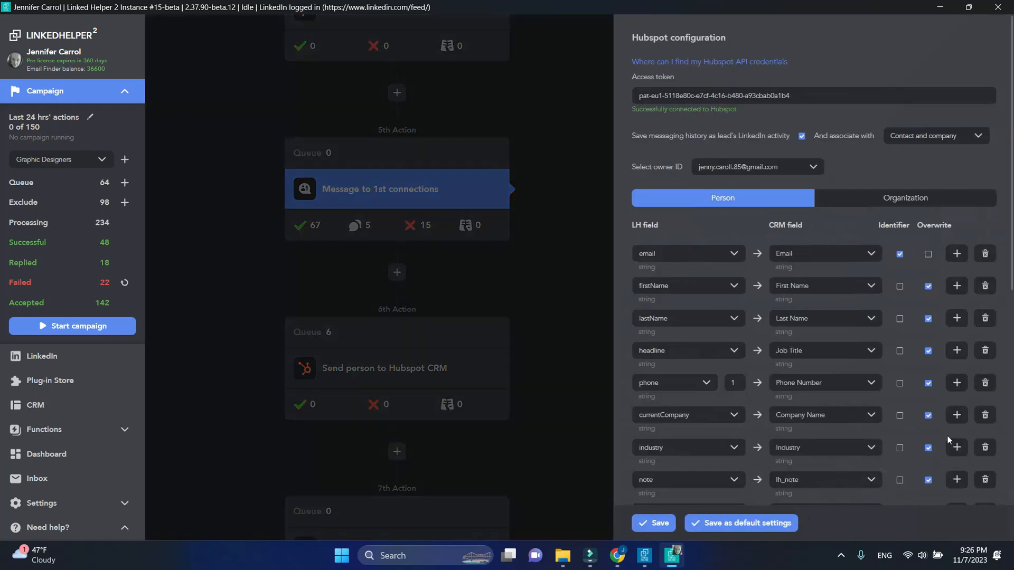
scroll("down", 3)
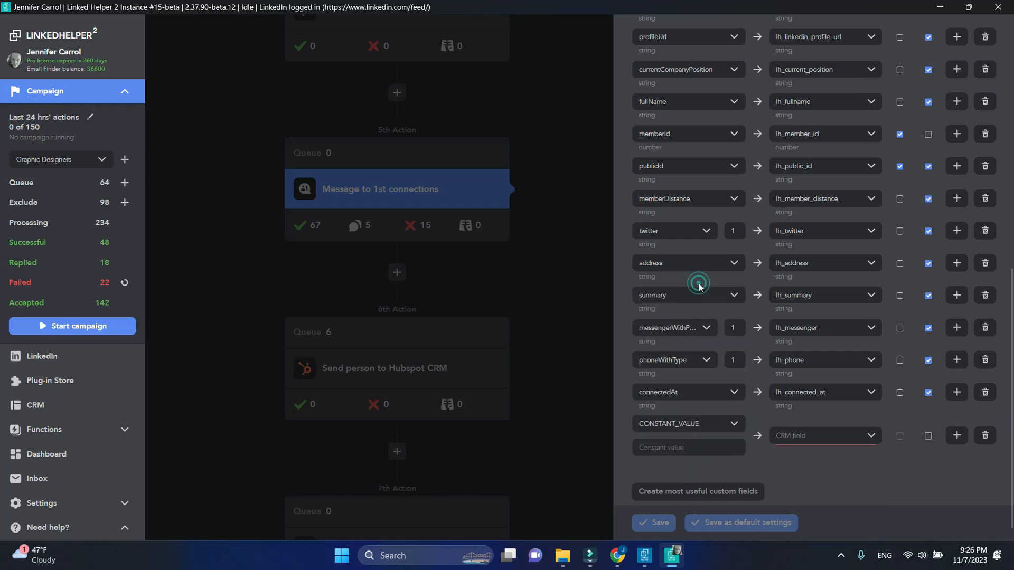
left_click(824, 435)
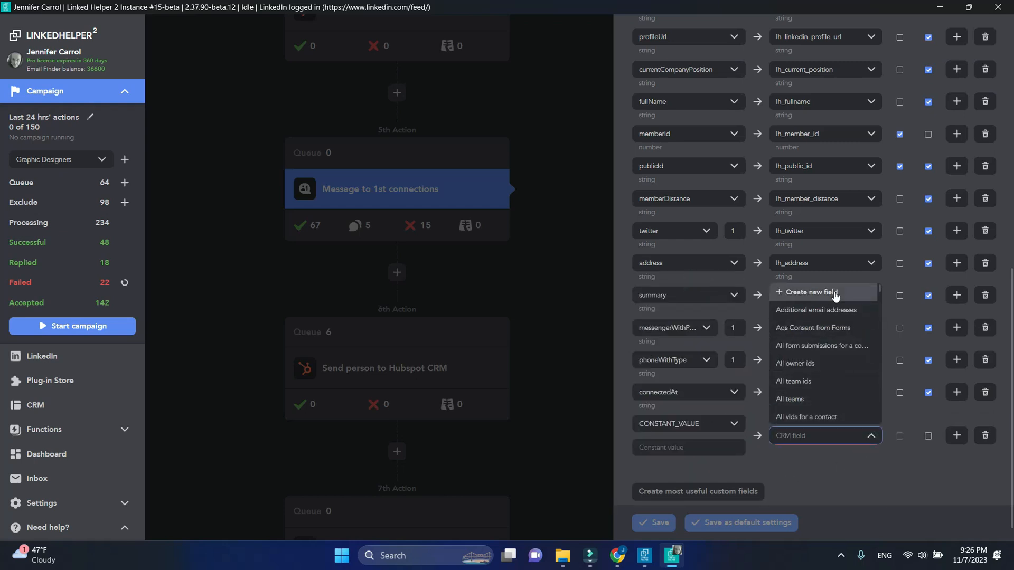
scroll("down", 3)
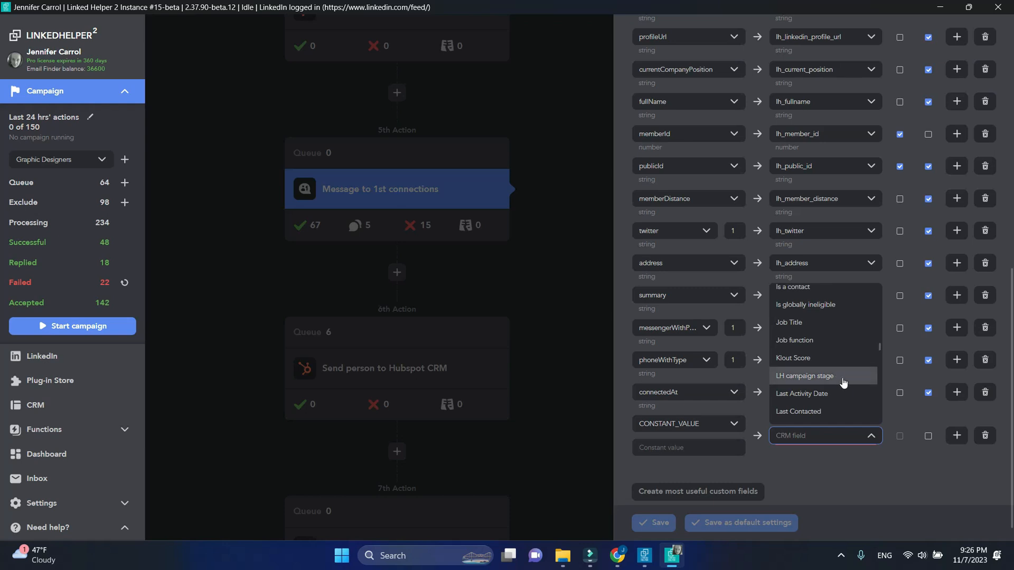
left_click(804, 375)
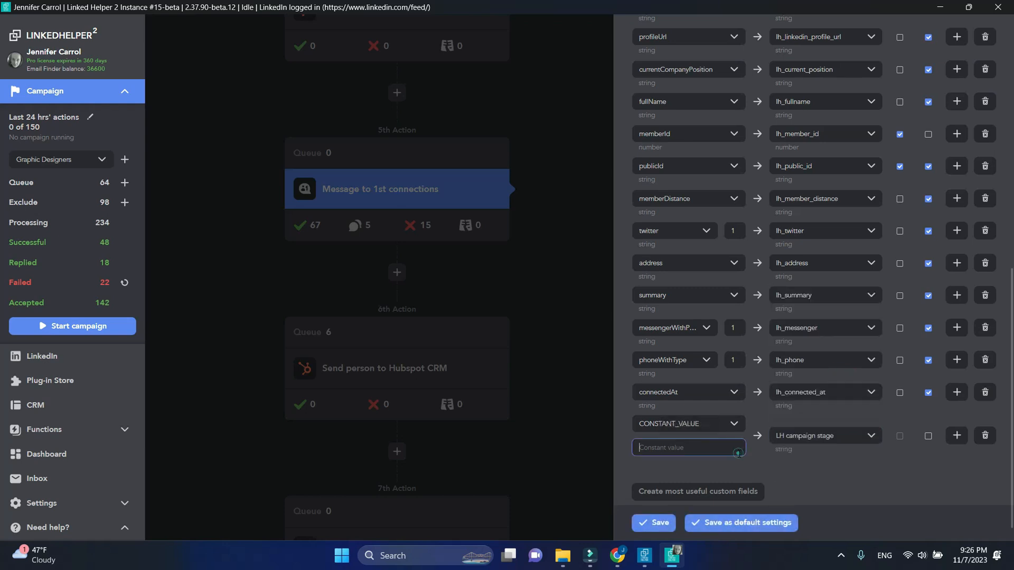
type("replied to invite")
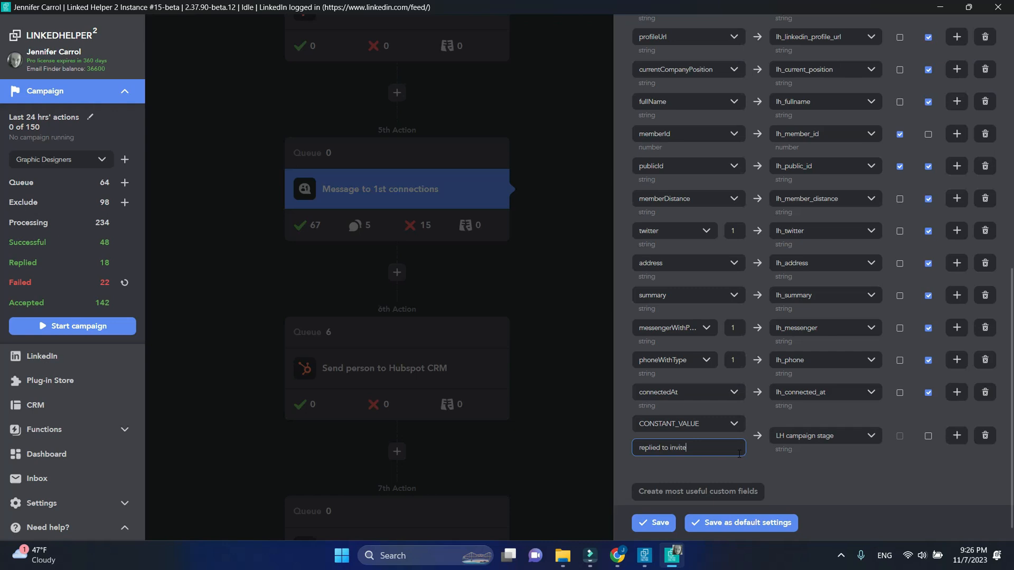
left_click(929, 436)
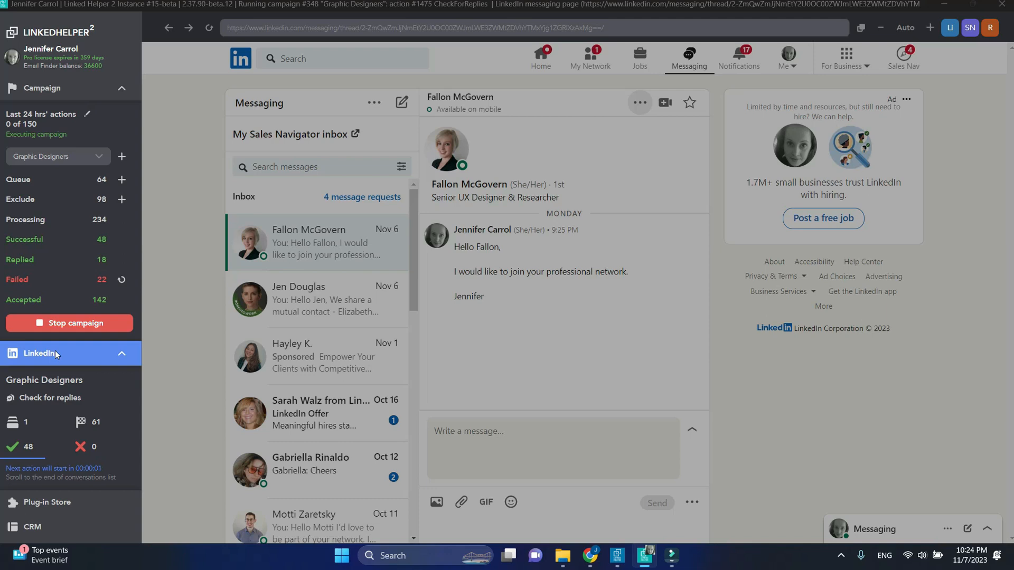
scroll("down", 3)
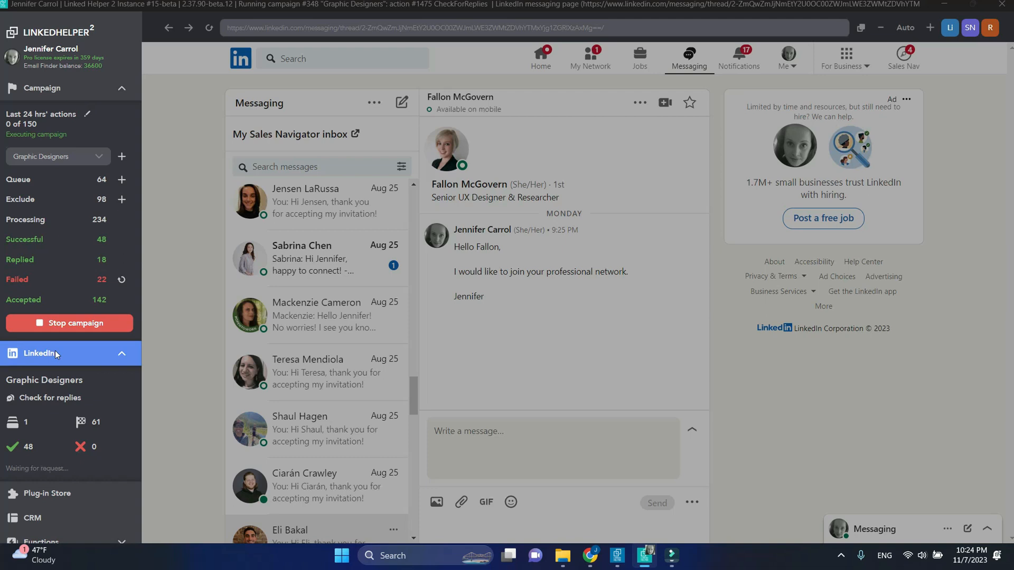
type("Anthony Blackett")
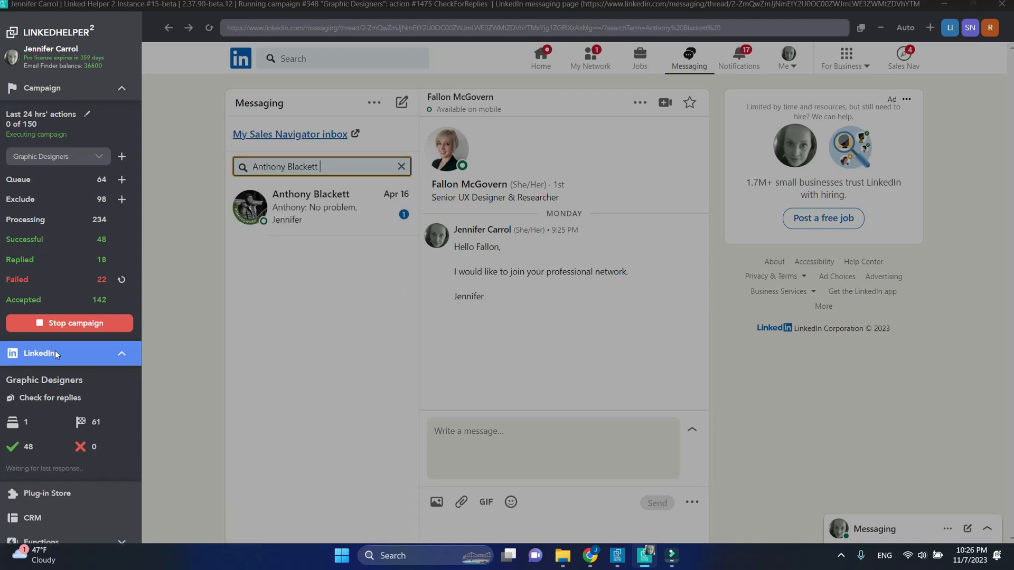